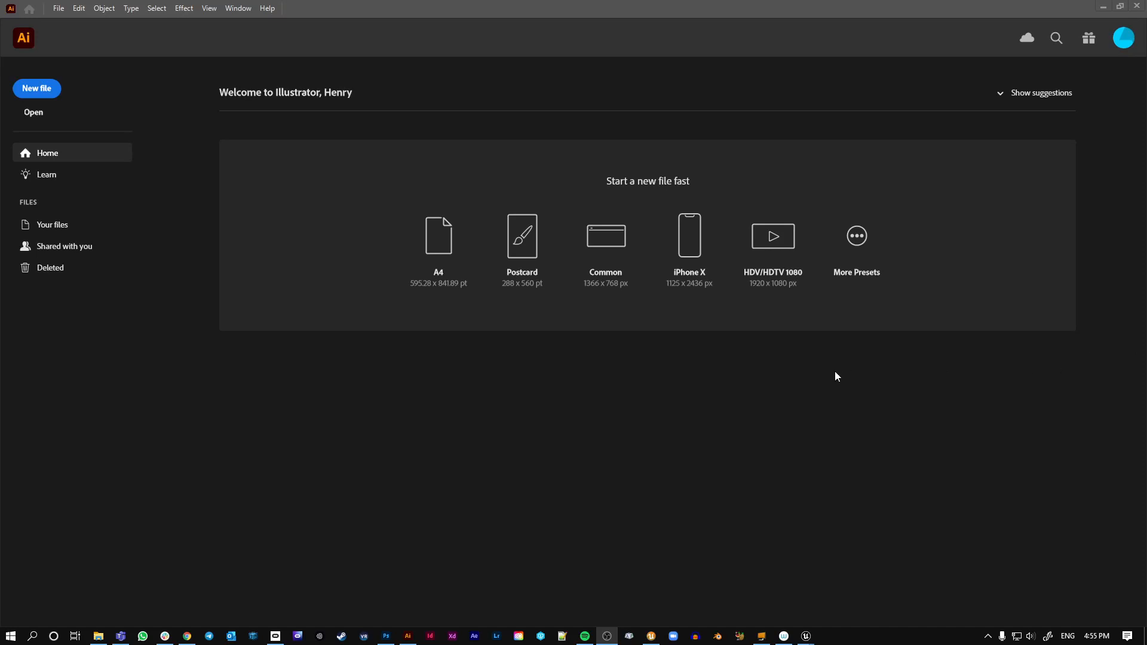
mouse_move(846, 375)
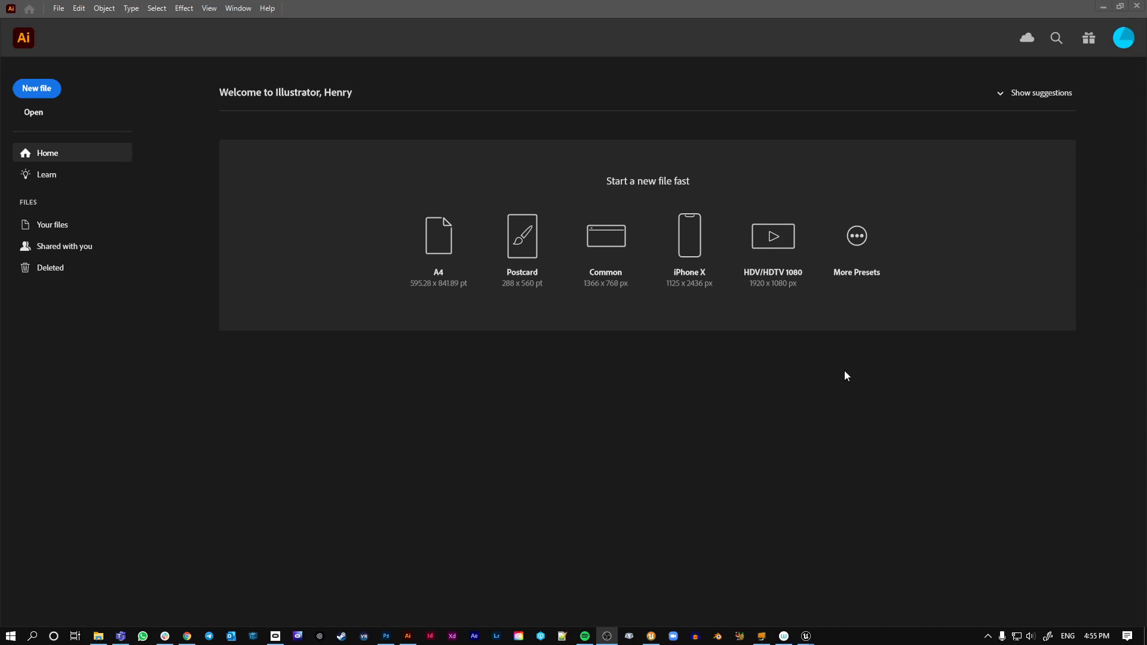
mouse_move(821, 360)
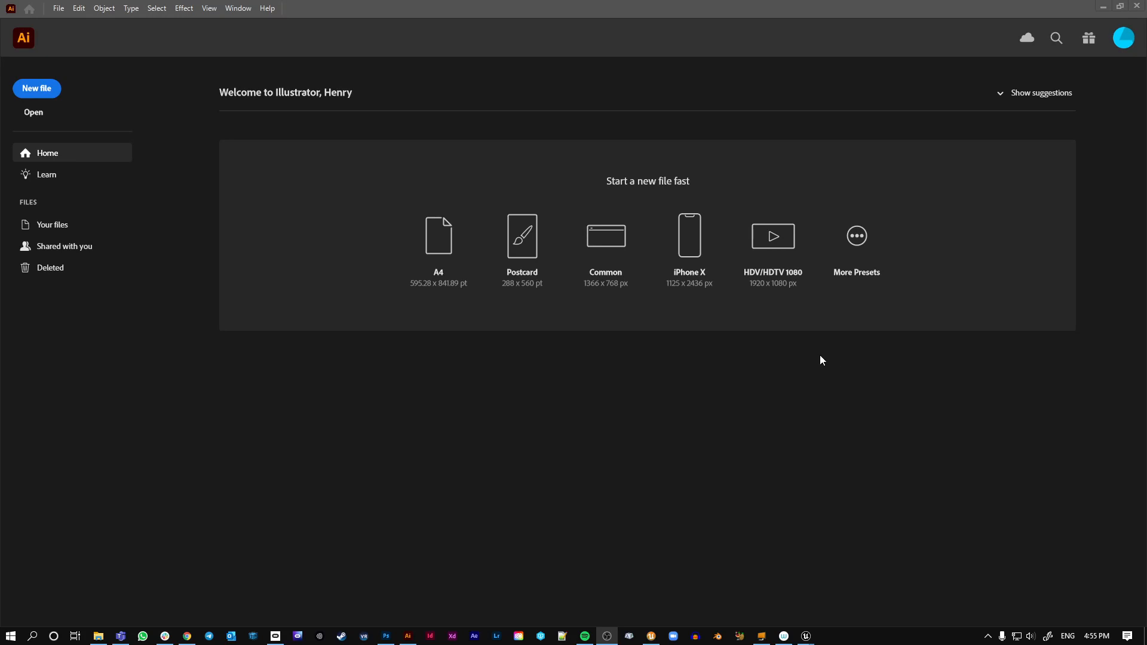
mouse_move(85, 105)
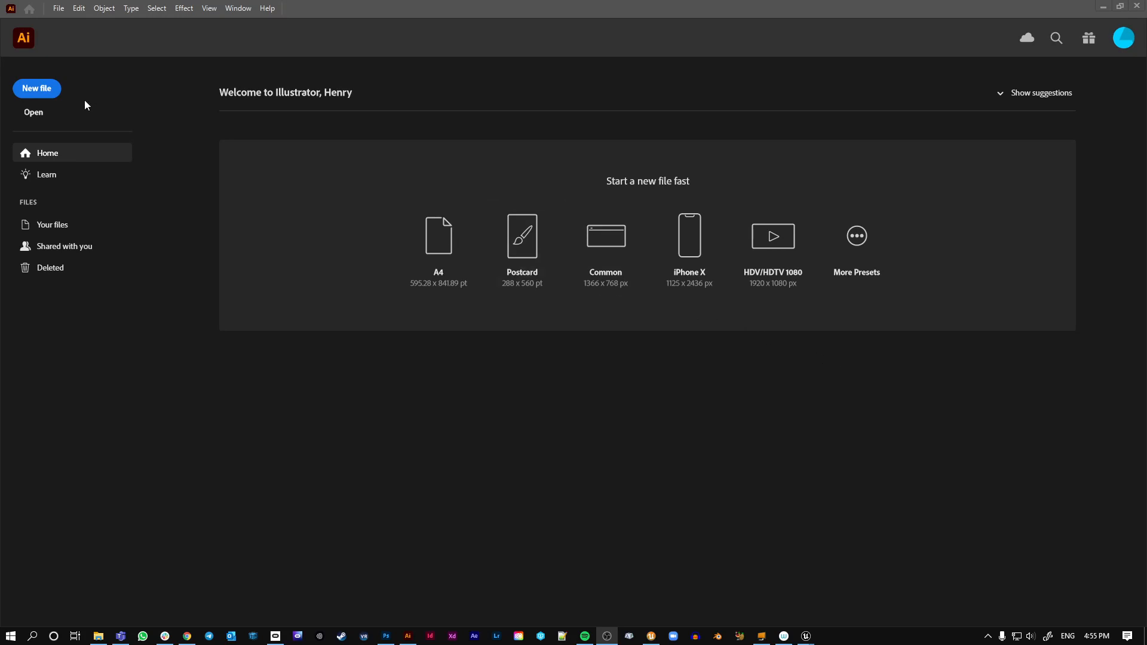
Create a new untitled document from the Web 512 × 512 px preset
click(36, 87)
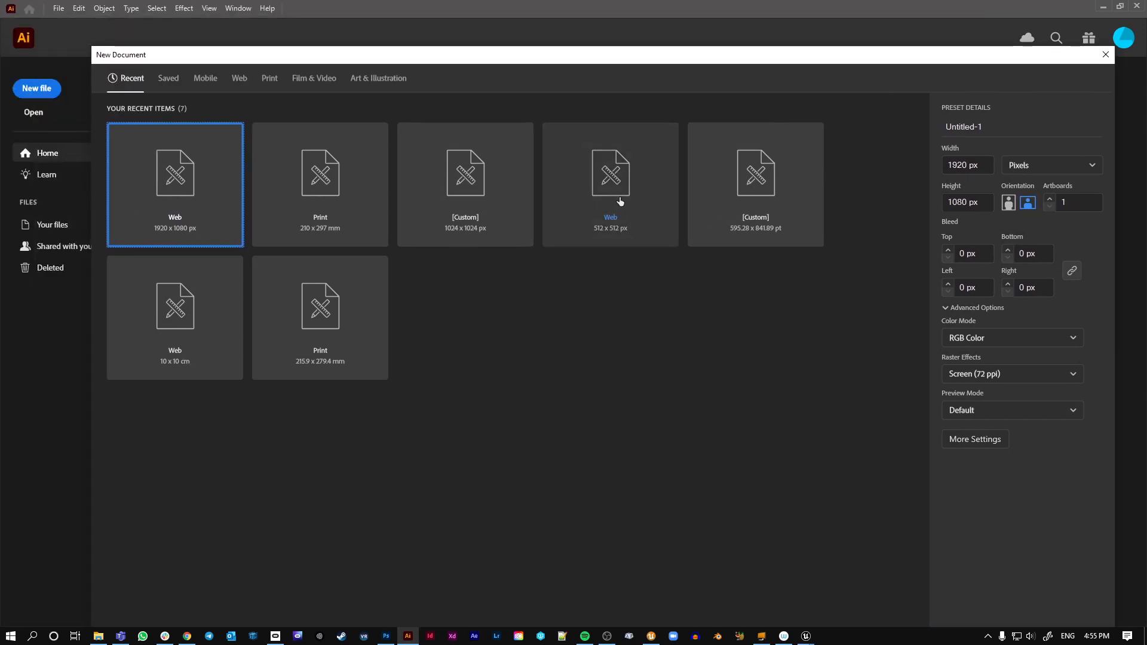
click(610, 184)
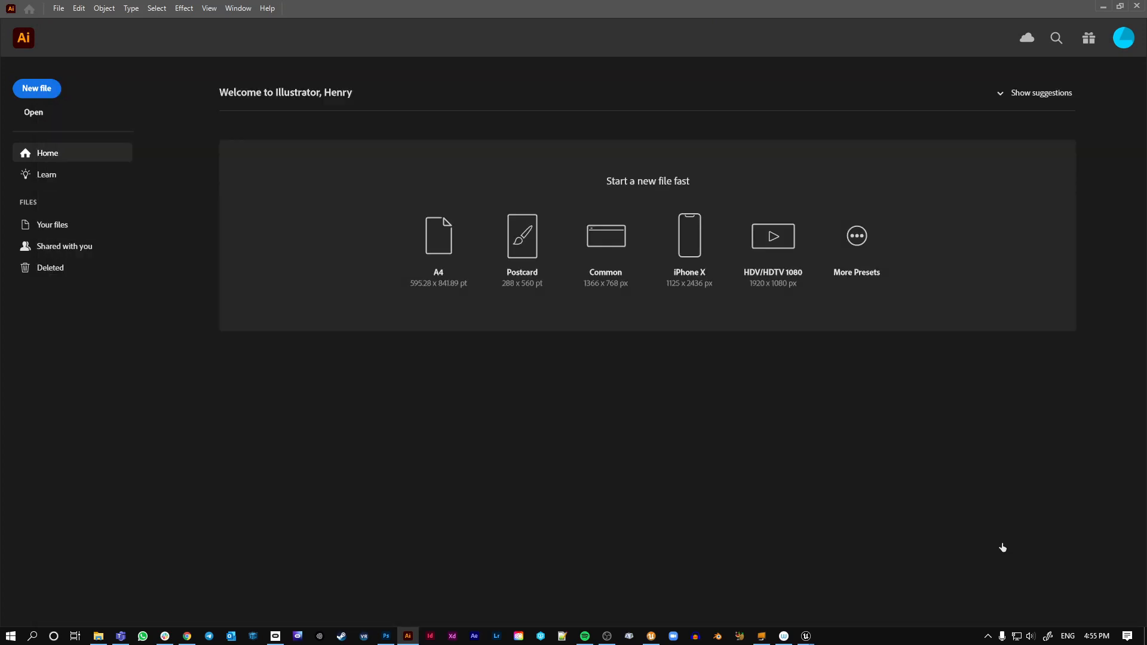
click(437, 236)
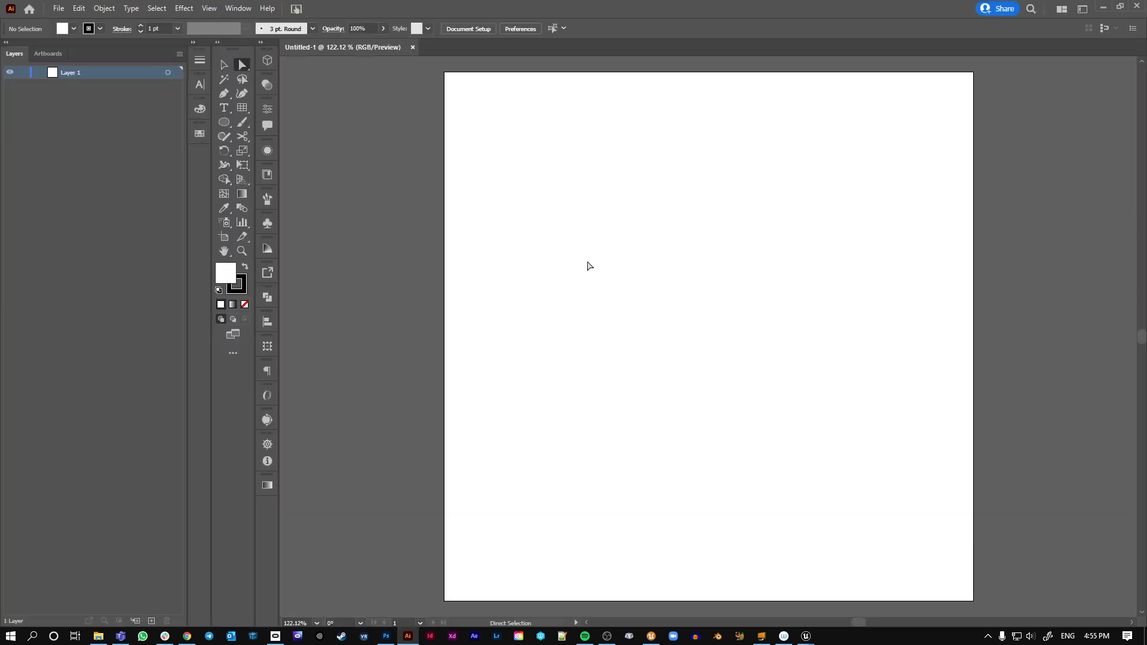
With the Artboard tool, enter T_UI_Icon_Cross as the artboard's name in Artboard Options
click(224, 236)
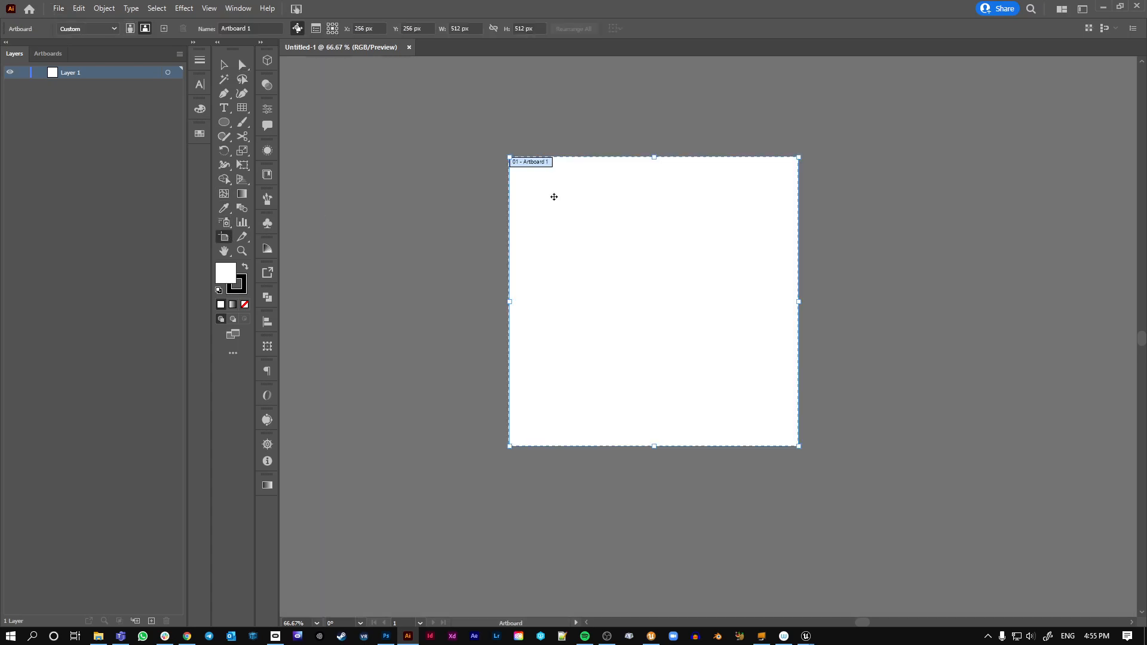
mouse_move(224, 237)
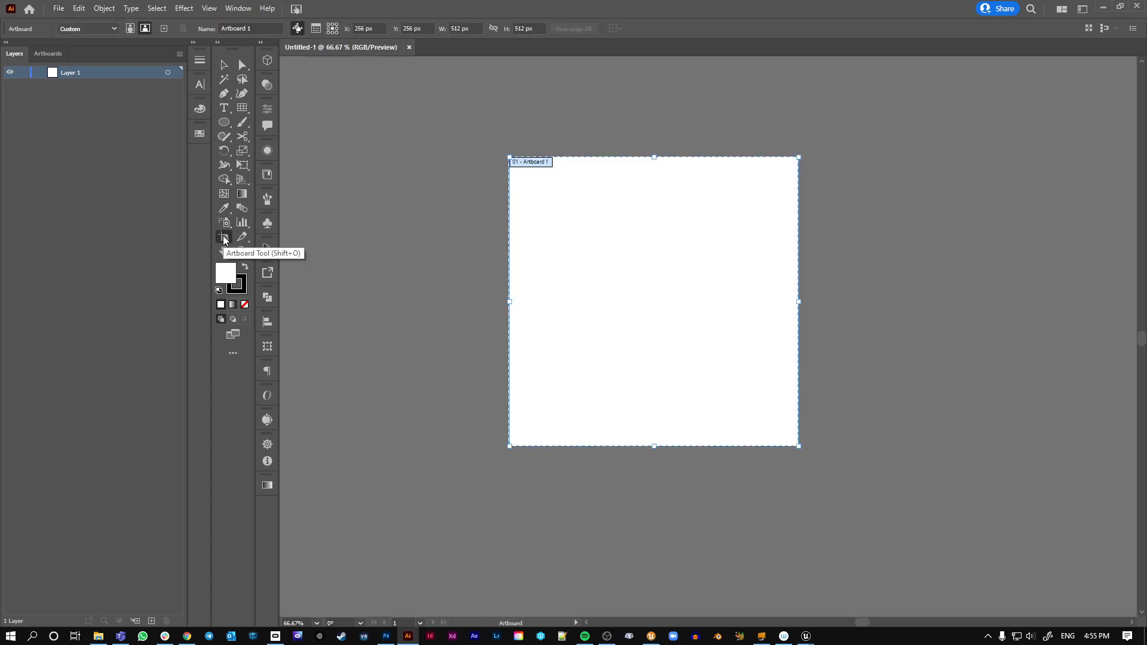
mouse_move(536, 161)
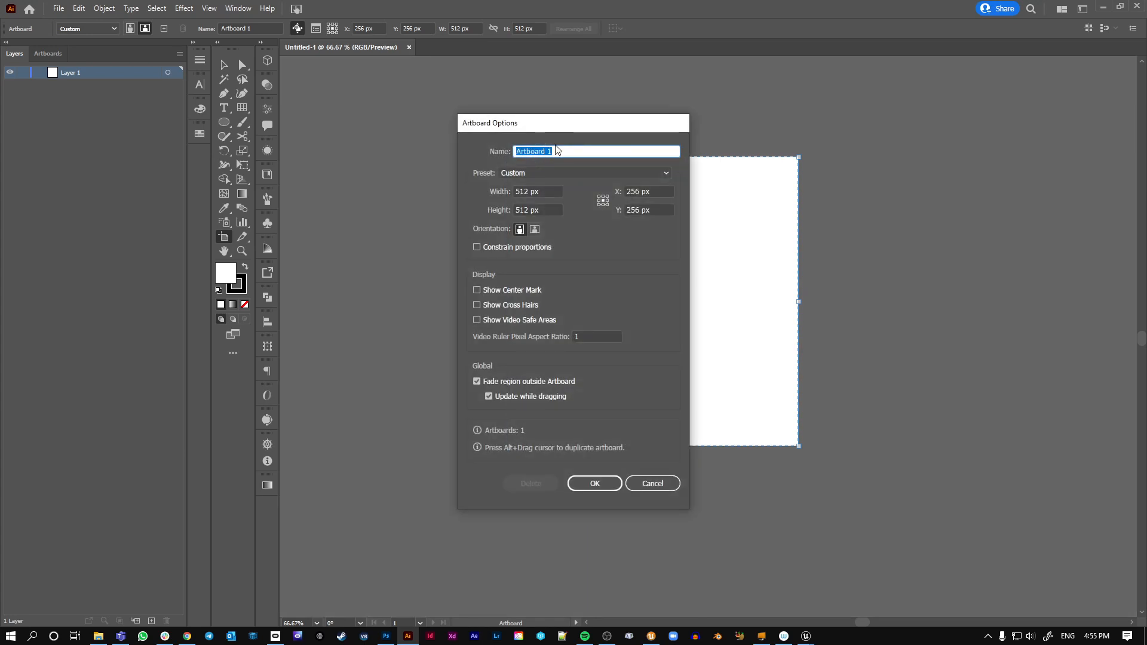
text(T_)
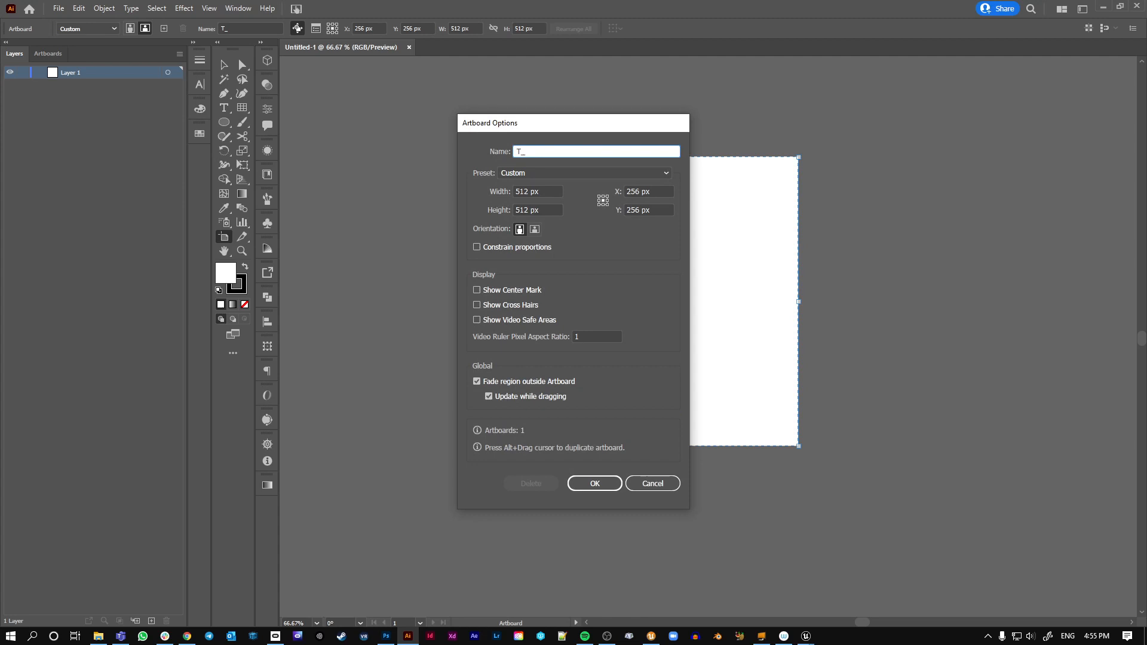
text(UI_)
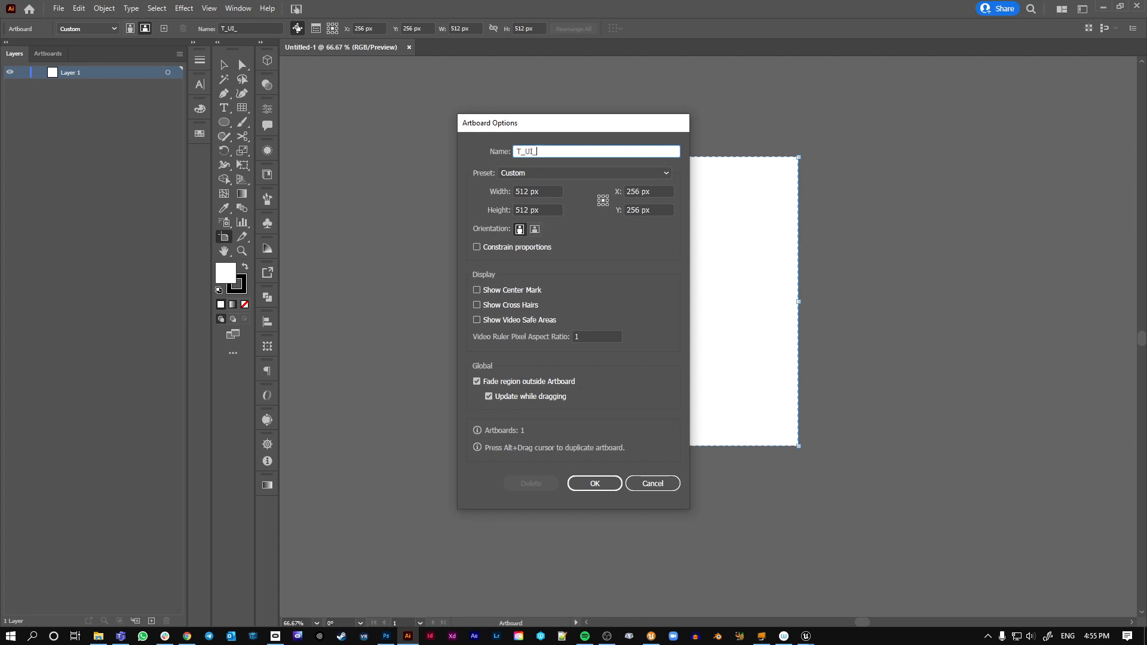
text(Icon_)
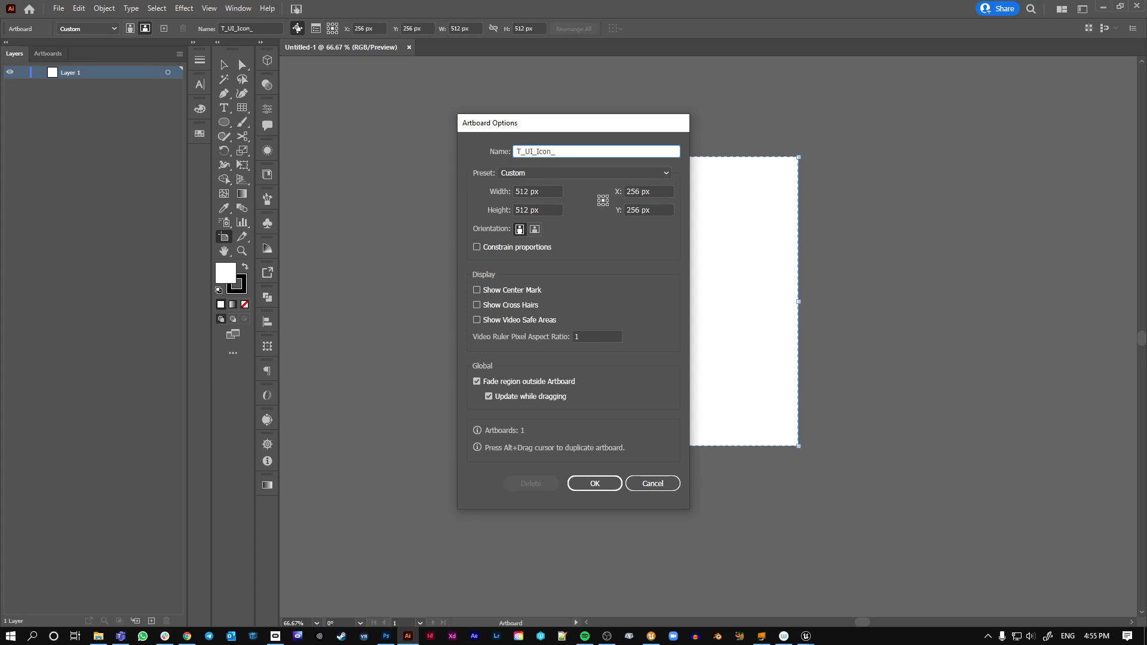
text(Cross)
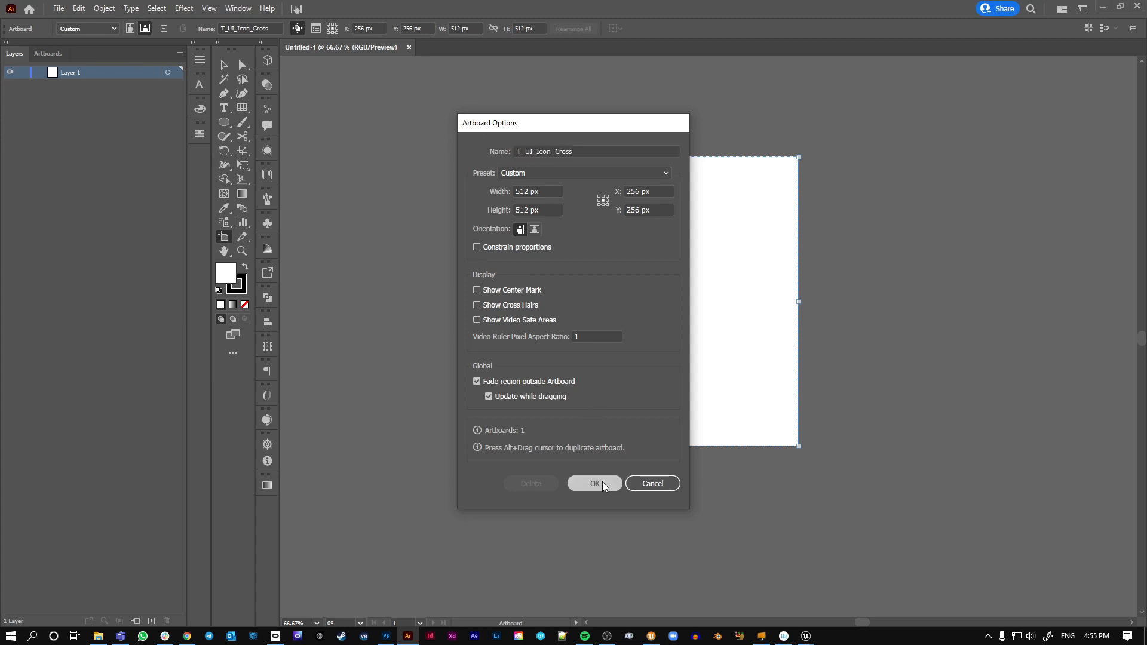
Confirm the name, draw a rounded bar, rotate-copy it 90° and select both bars for centring
click(594, 482)
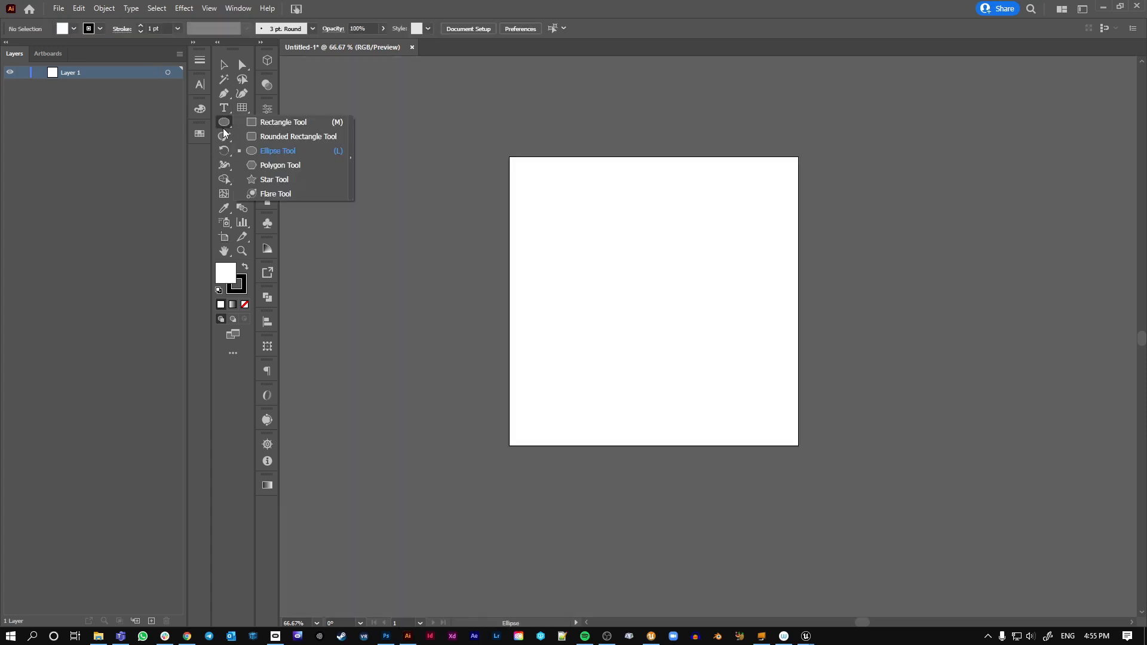
click(298, 136)
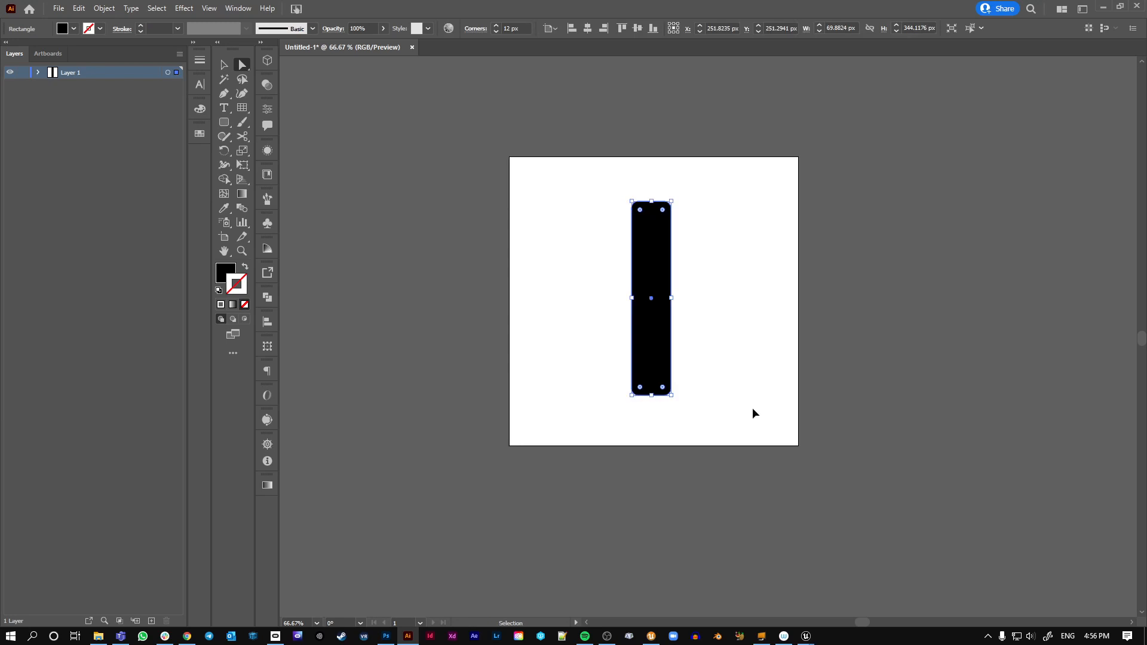
click(242, 65)
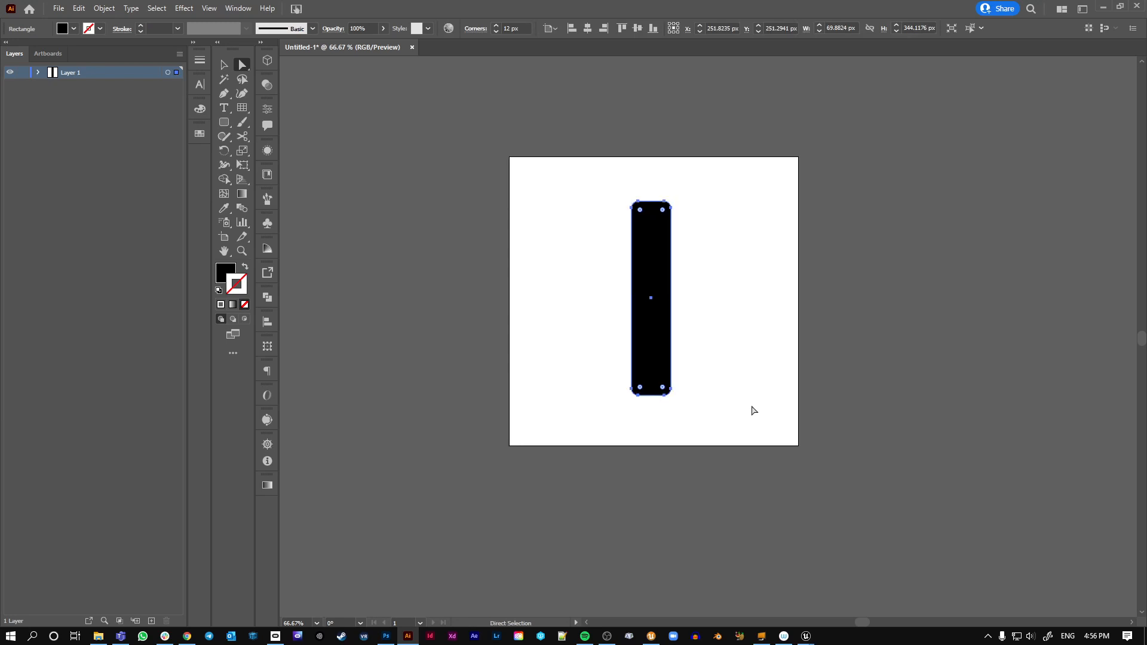
mouse_move(634, 271)
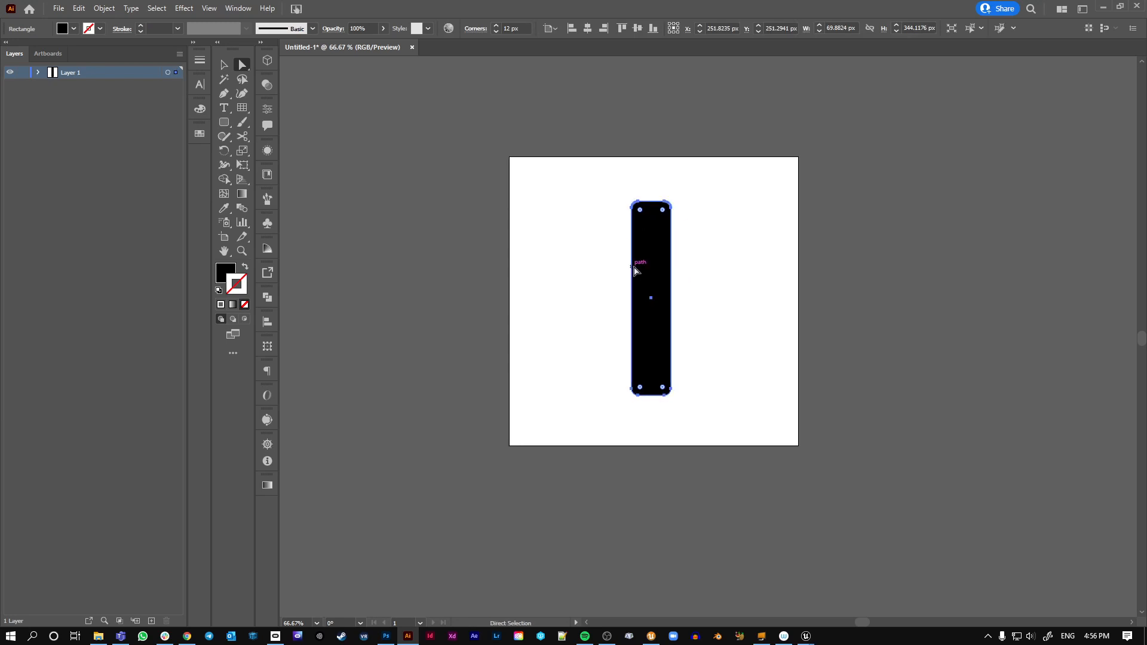
click(38, 71)
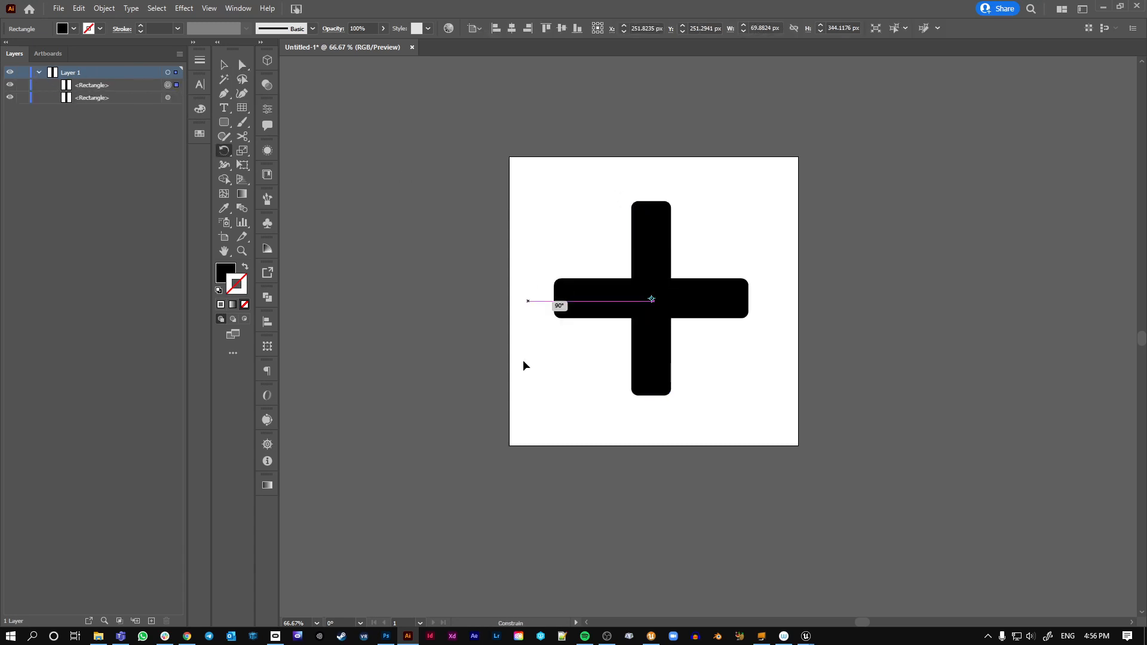
click(243, 64)
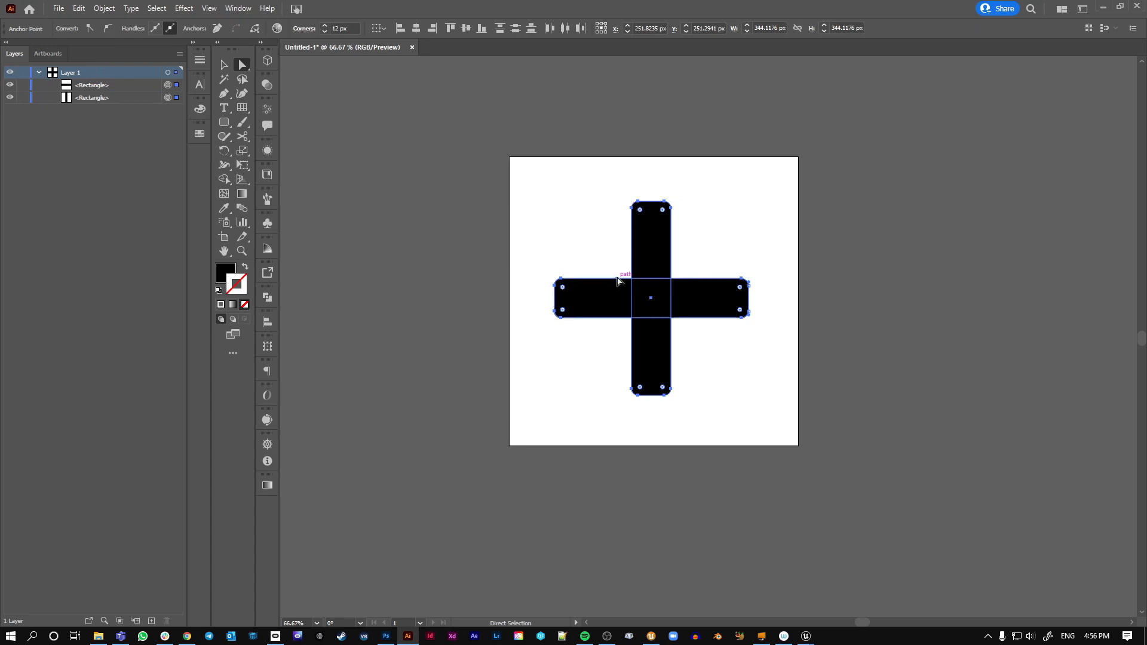
click(810, 466)
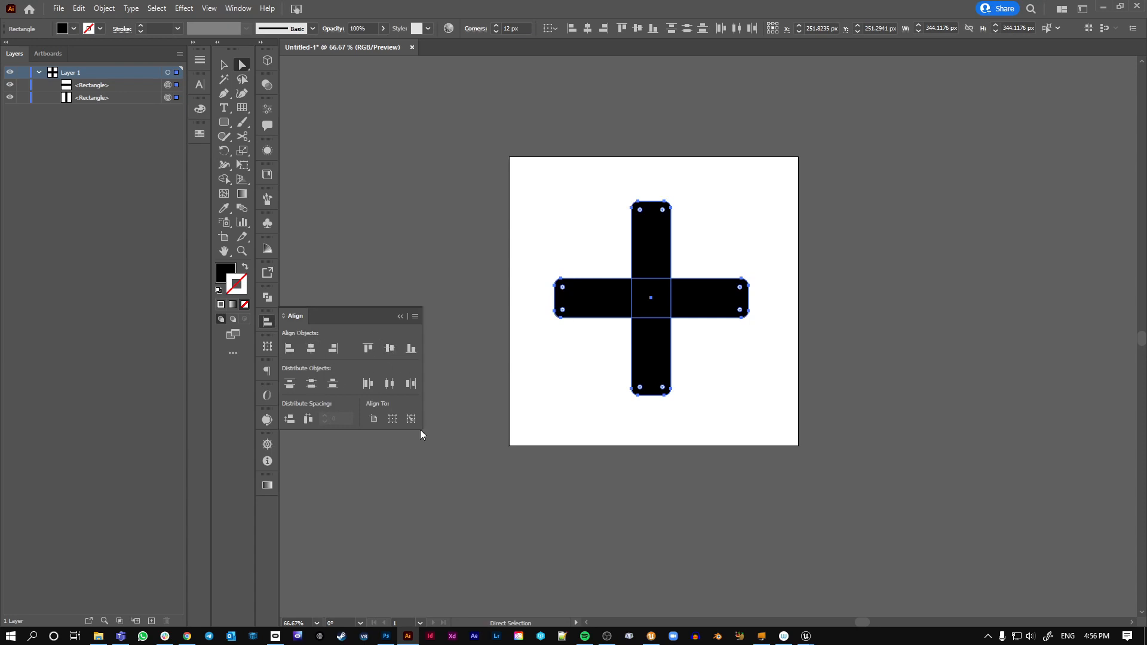
mouse_move(409, 418)
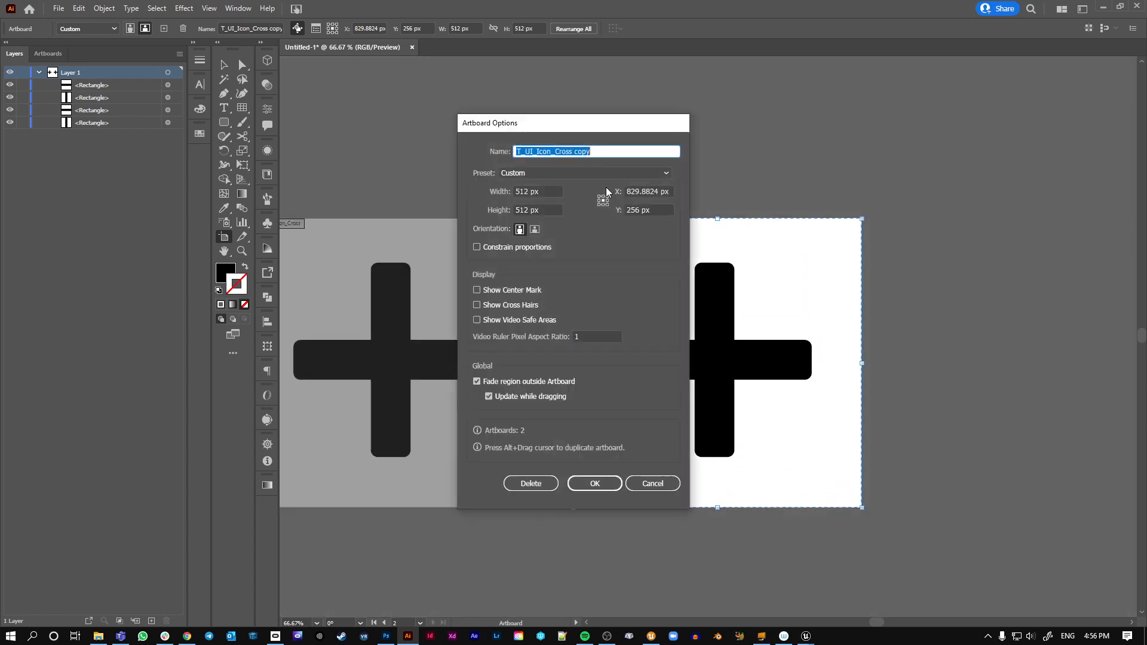
Rename the duplicated artboard in Artboard Options and edit its bars toward a check mark
text(T_UI_Icon_Cross)
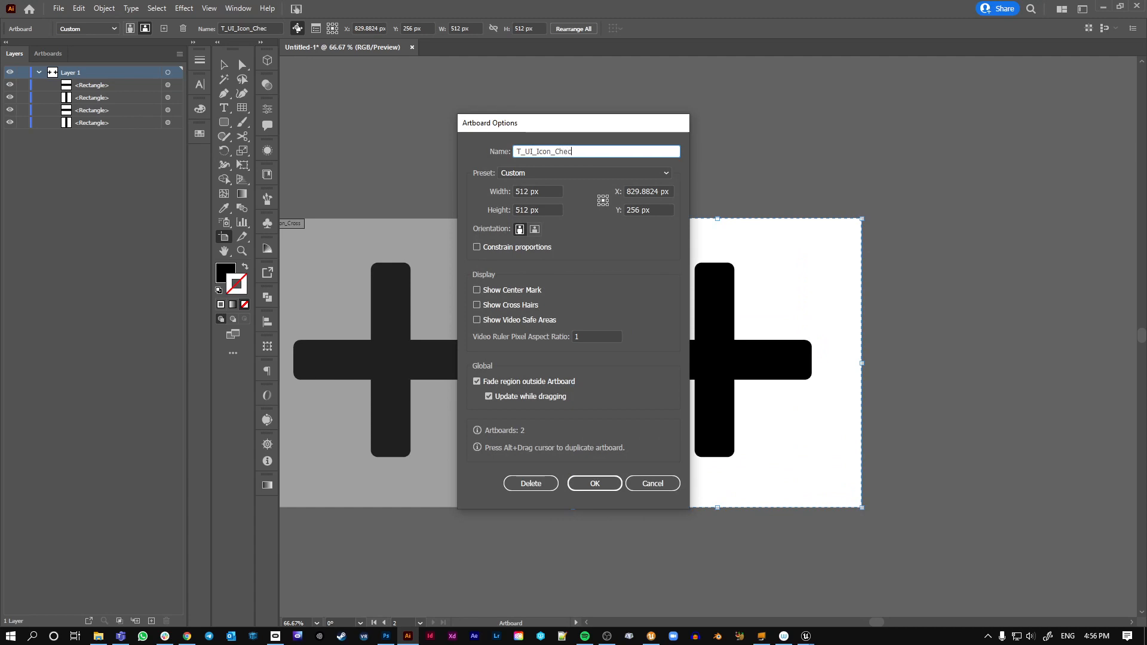
click(593, 483)
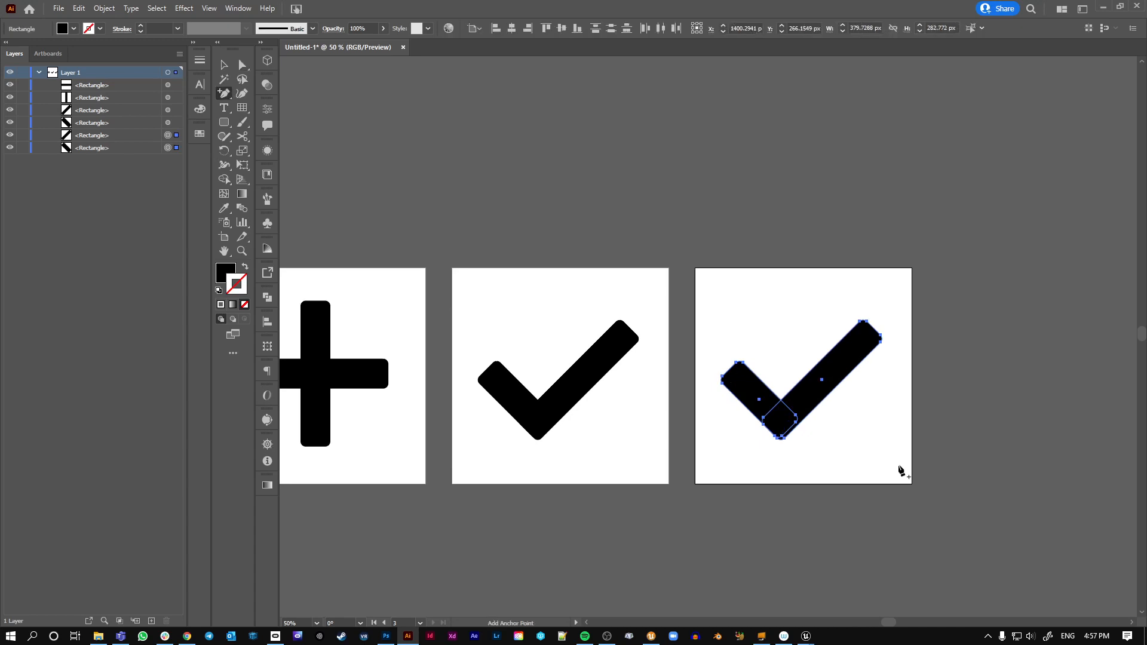
click(243, 64)
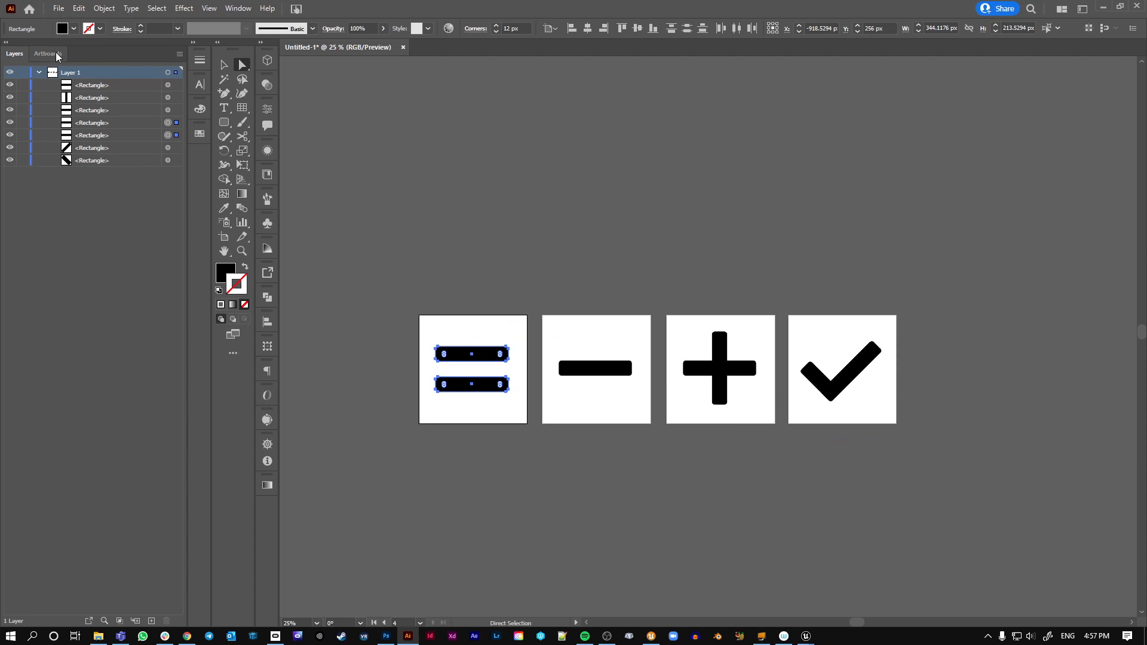
In the Artboards panel, rename the equals artboard T_UI_Icon_Equals
click(48, 54)
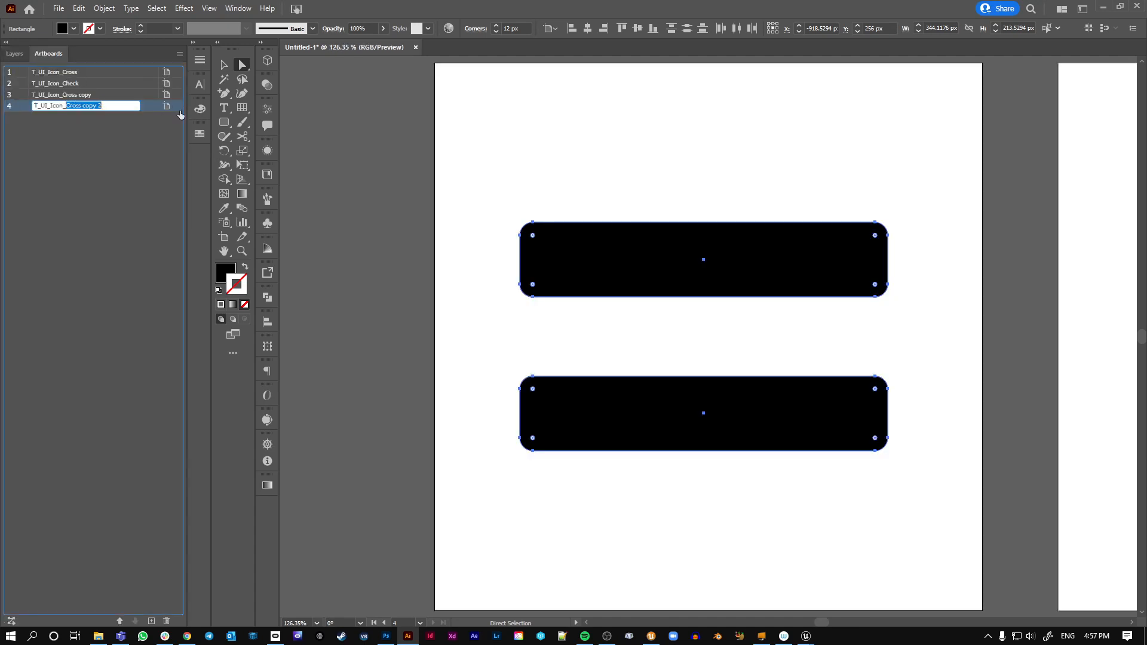
text(T_UI_Icon_Ec)
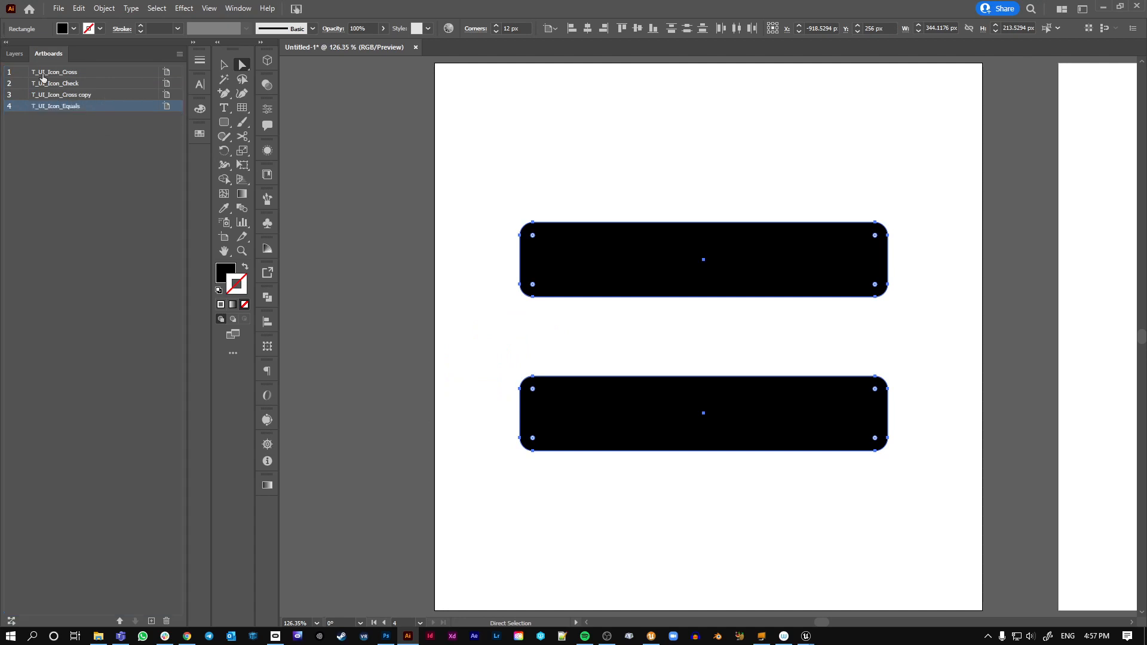
double_click(63, 94)
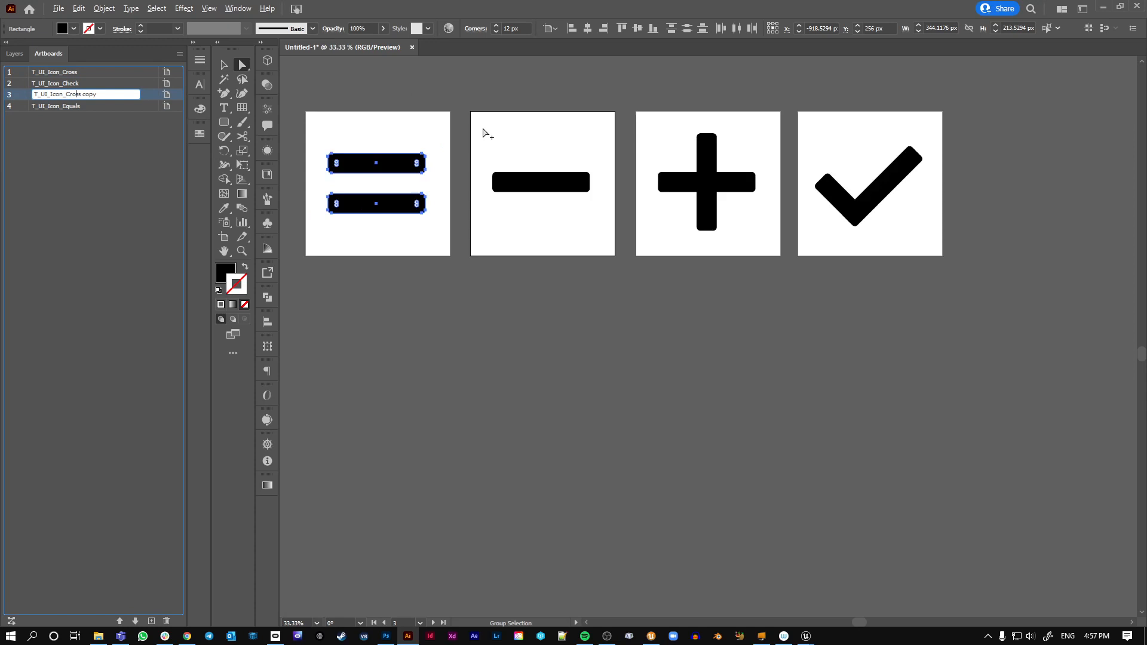
click(225, 235)
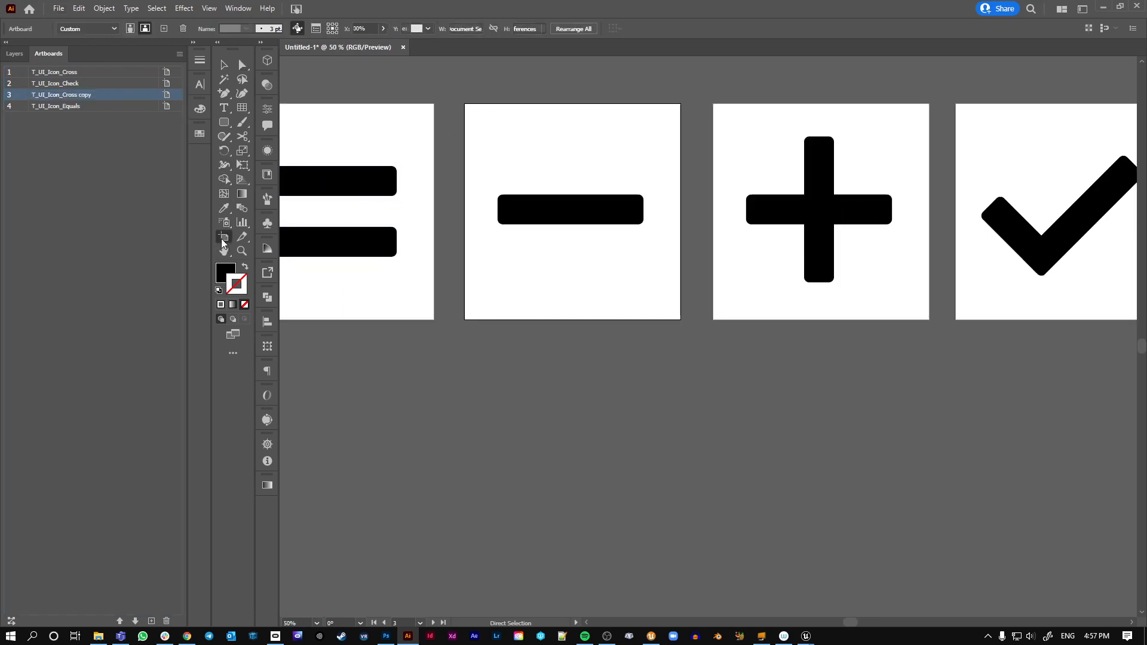
Rename the minus icon's artboard T_UI_Icon_Minus
double_click(61, 94)
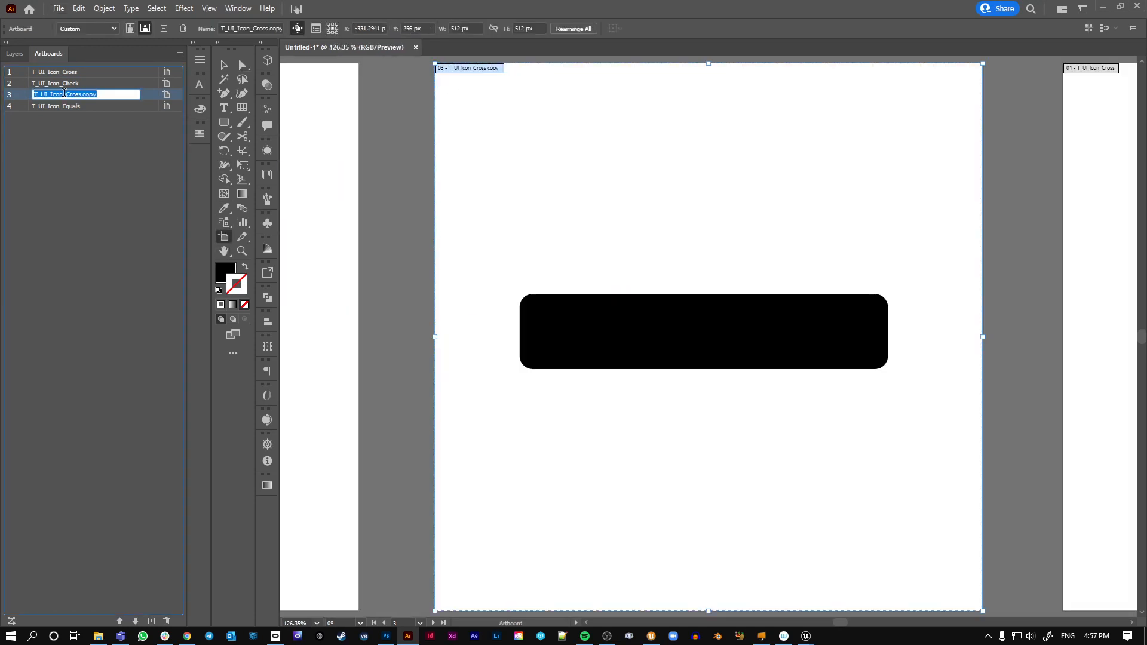
text(T_UI_Icon_Minus)
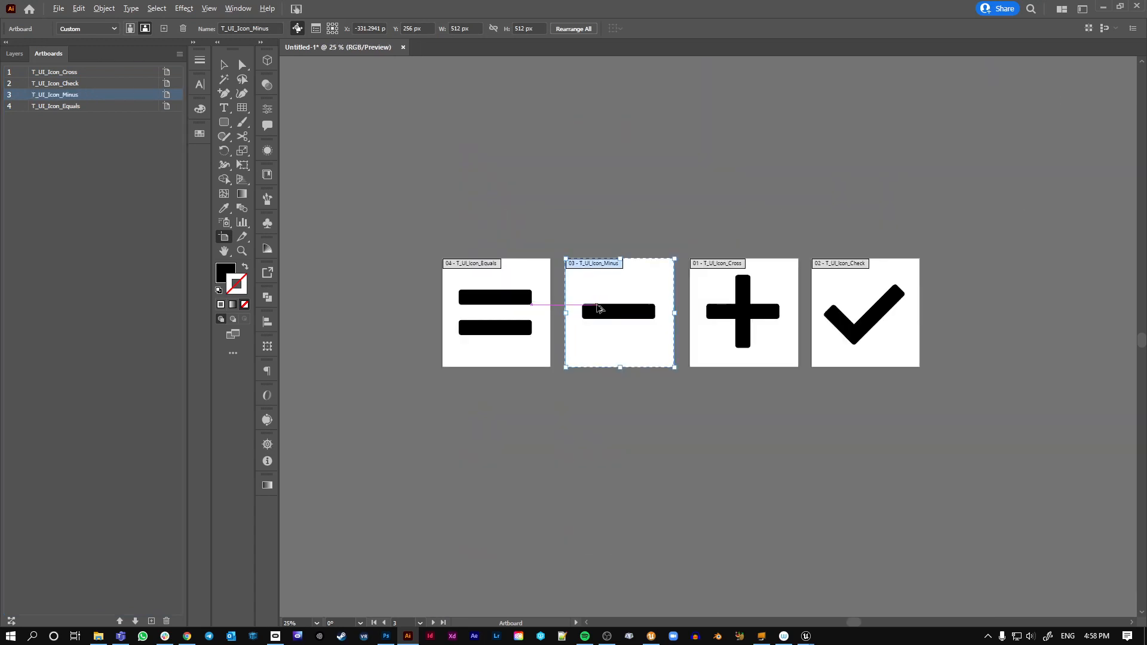
click(621, 406)
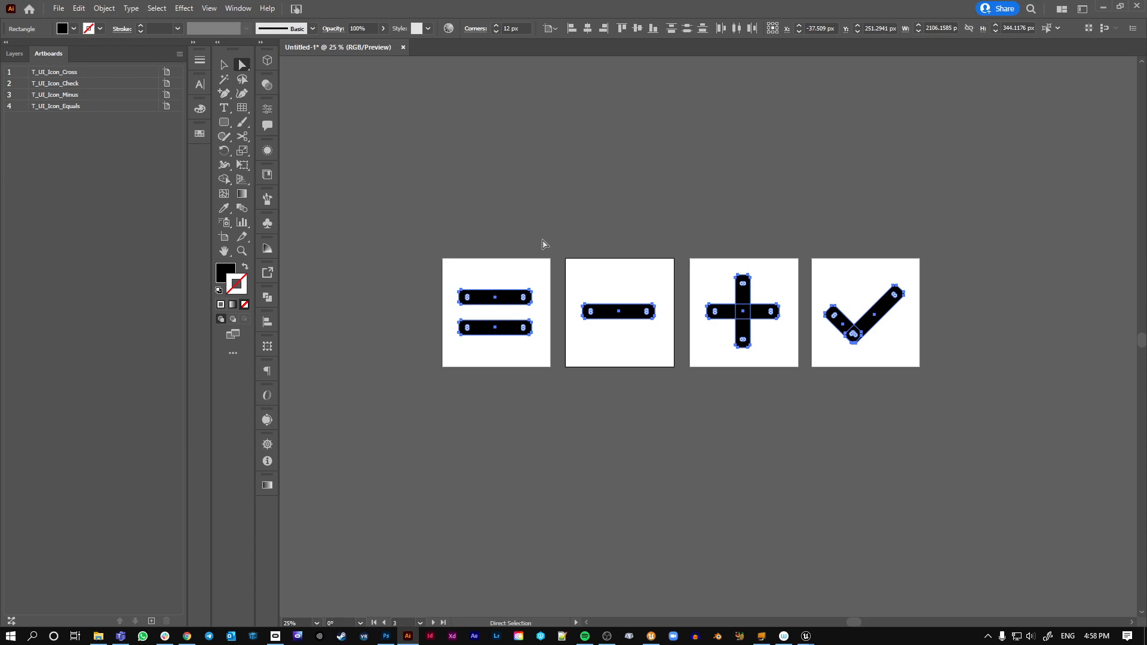
mouse_move(579, 311)
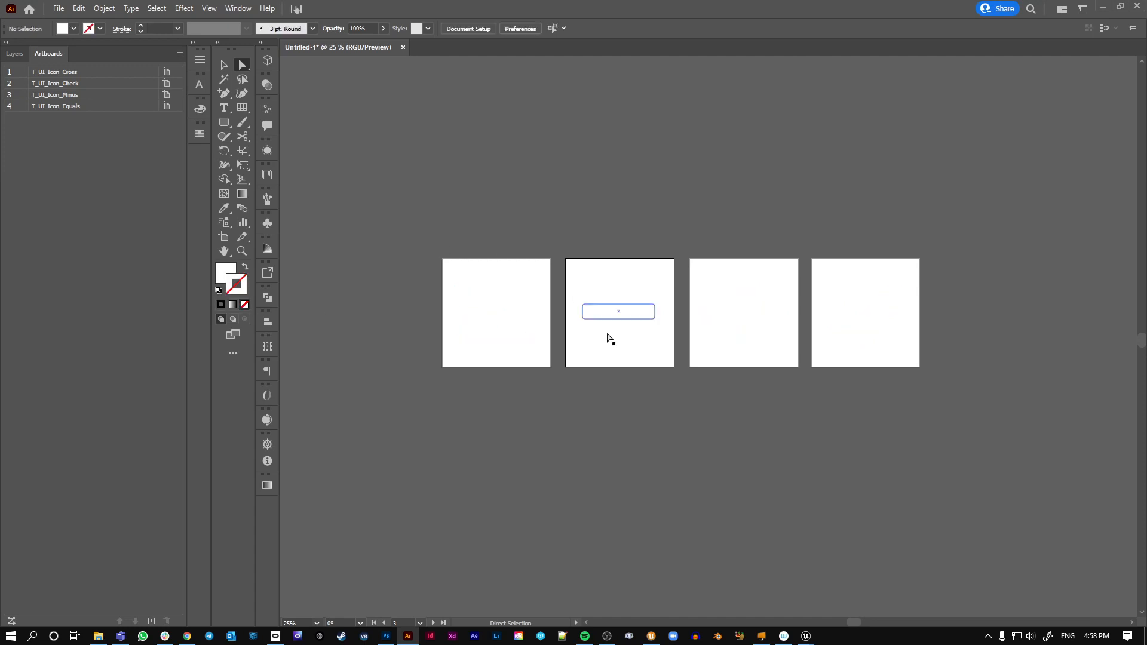
Switch to the Artboard tool after filling the icons white
click(225, 236)
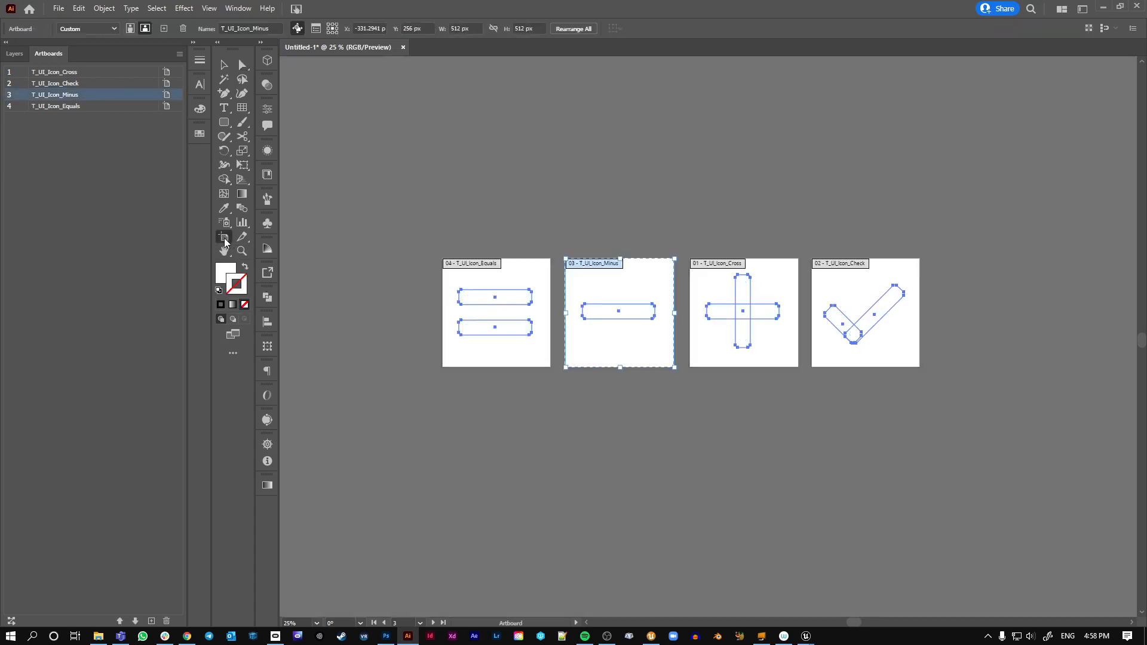
mouse_move(454, 267)
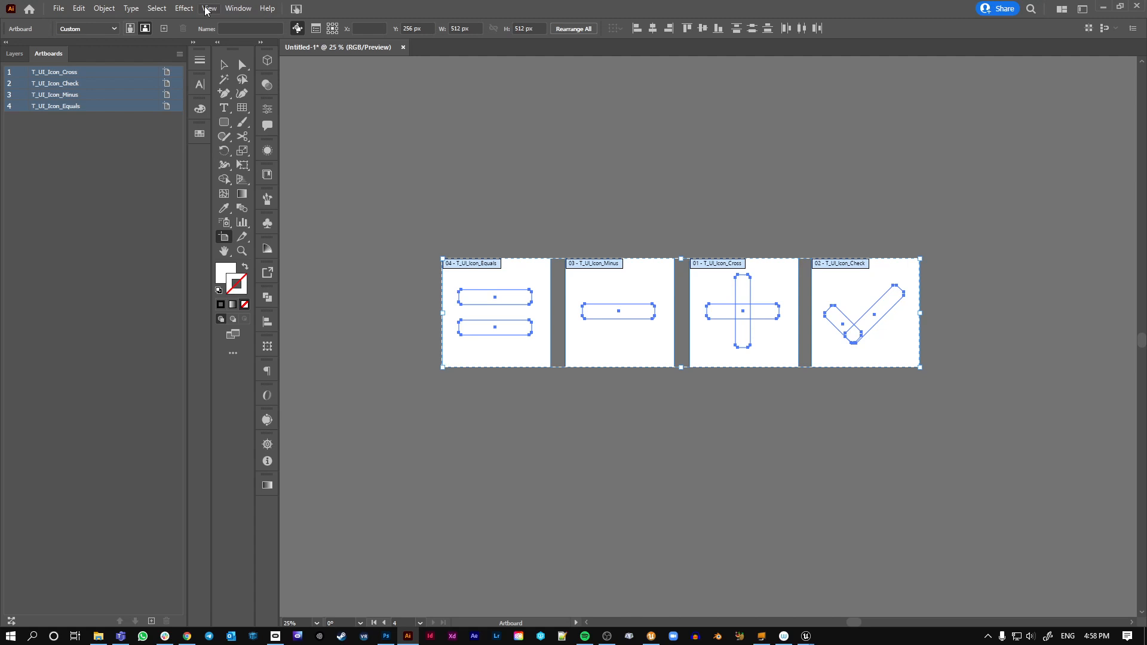
Show the transparency grid behind the artboards and check the white icon shapes
click(209, 9)
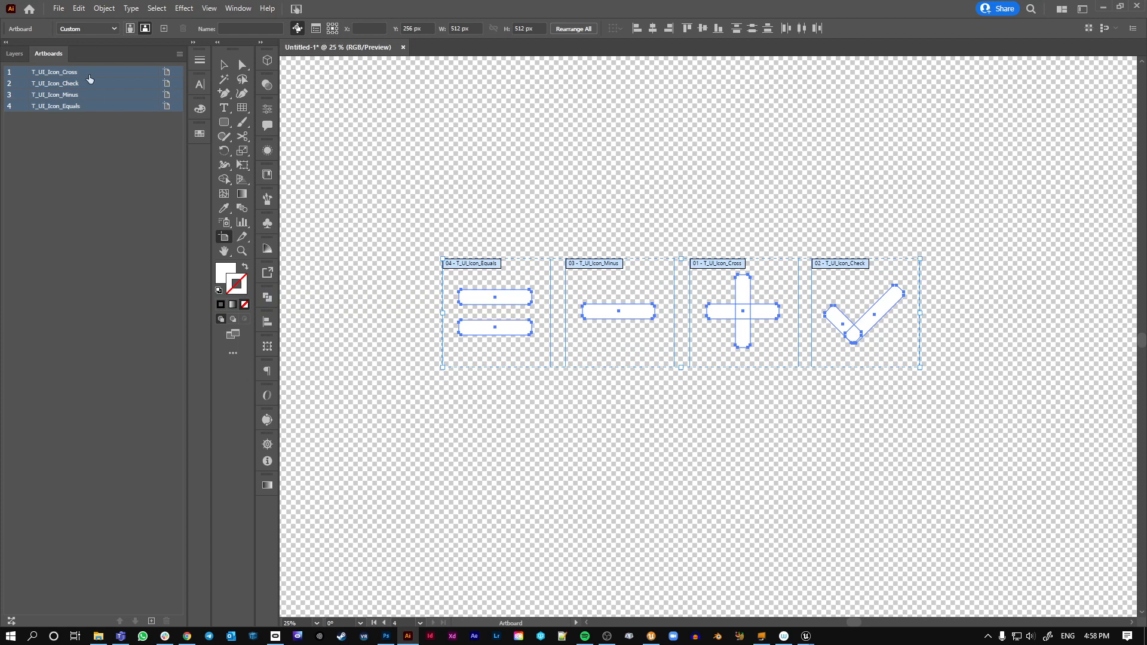
click(224, 64)
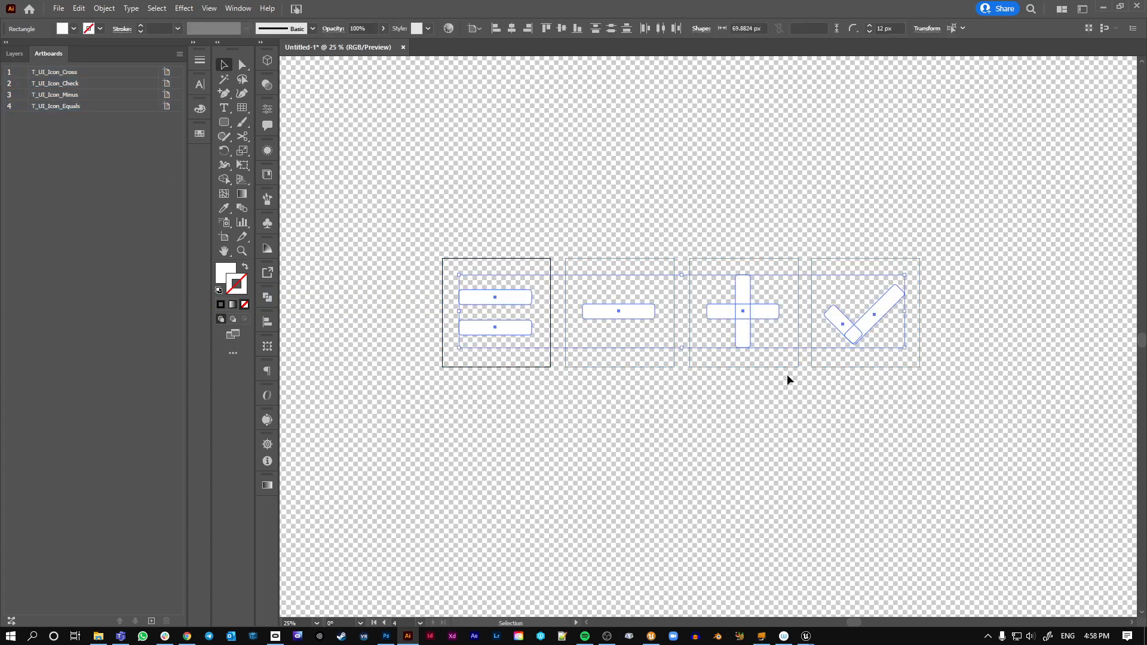
click(477, 190)
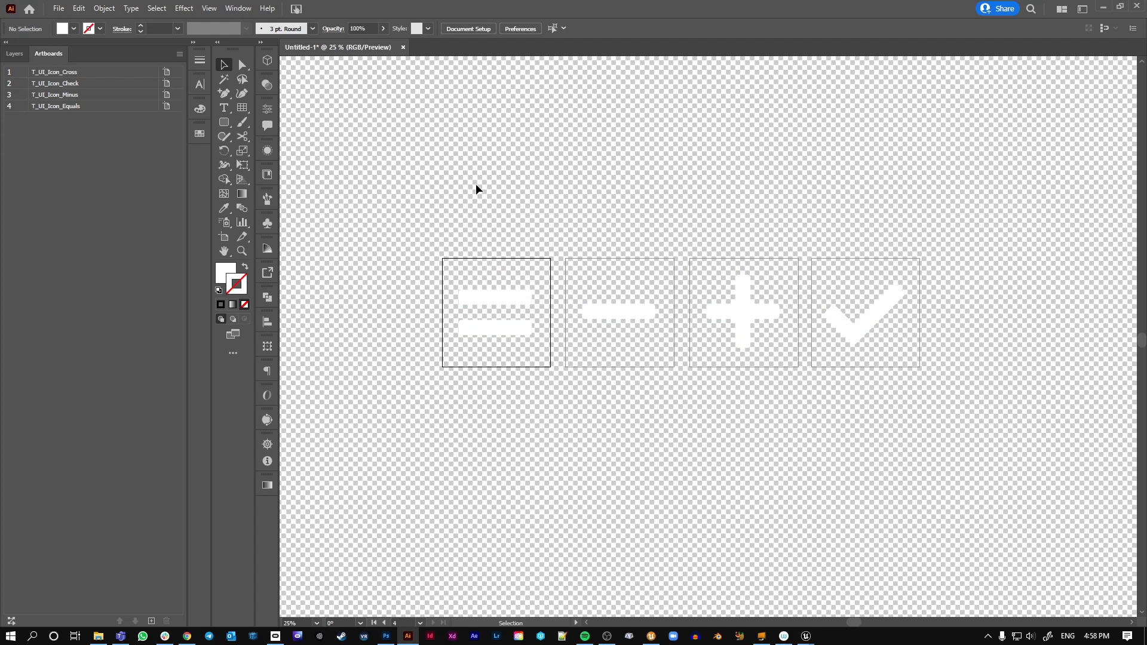
click(242, 64)
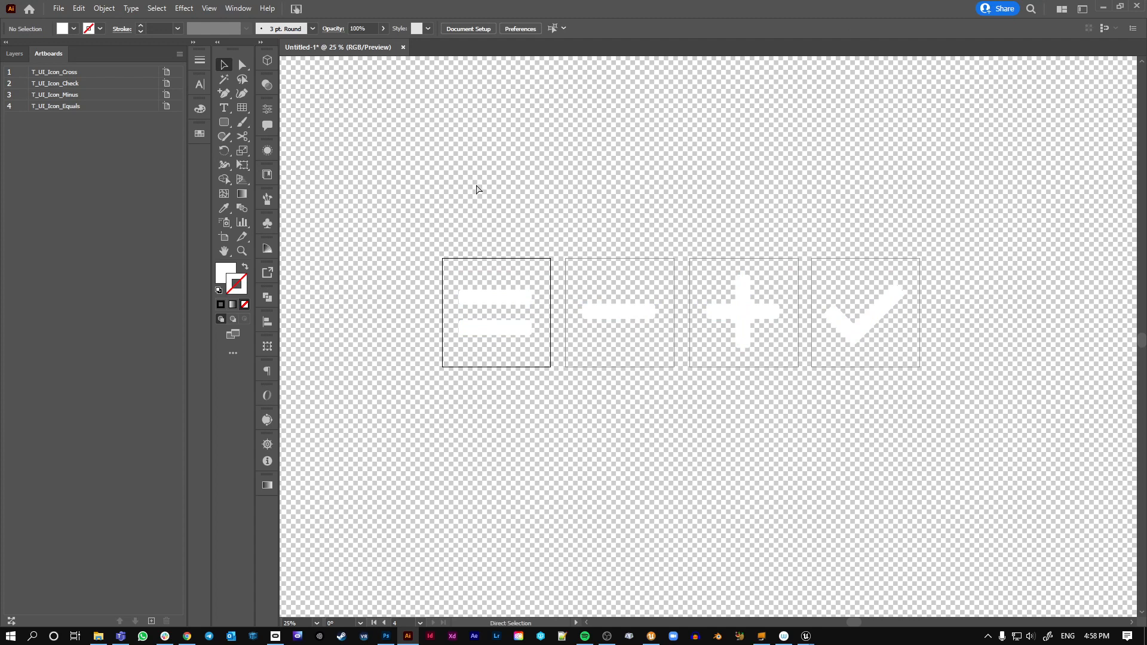
Toggle outline view with Ctrl+Y and make the T_UI_Icon_Equals artboard active
key(ctrl+y)
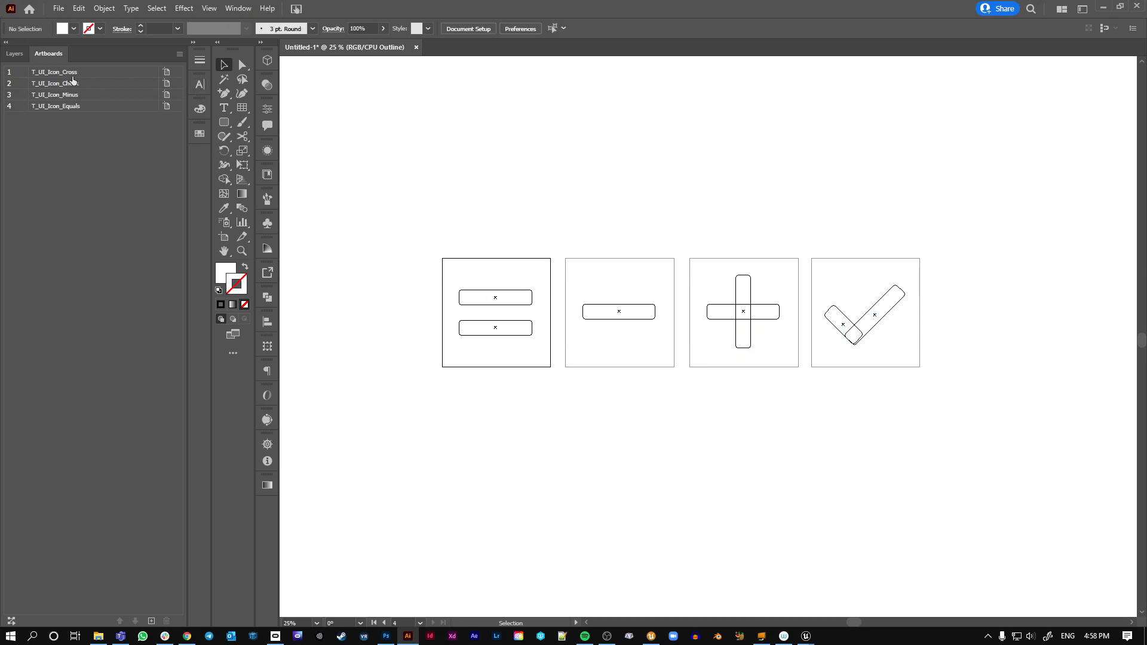
key(ctrl+y)
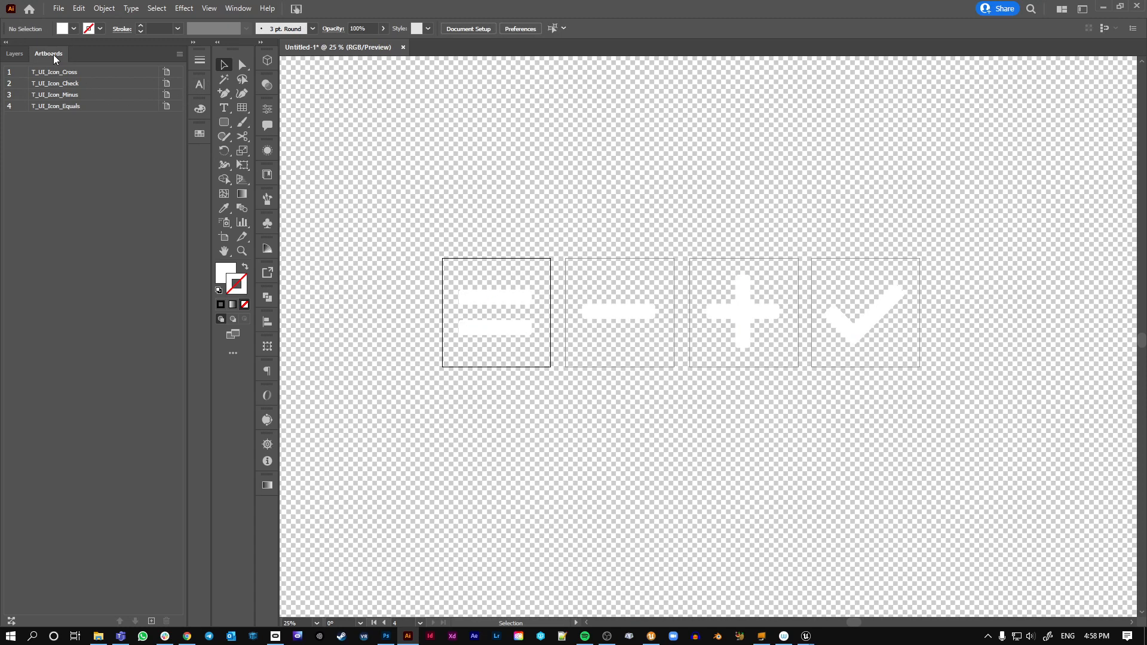
click(55, 107)
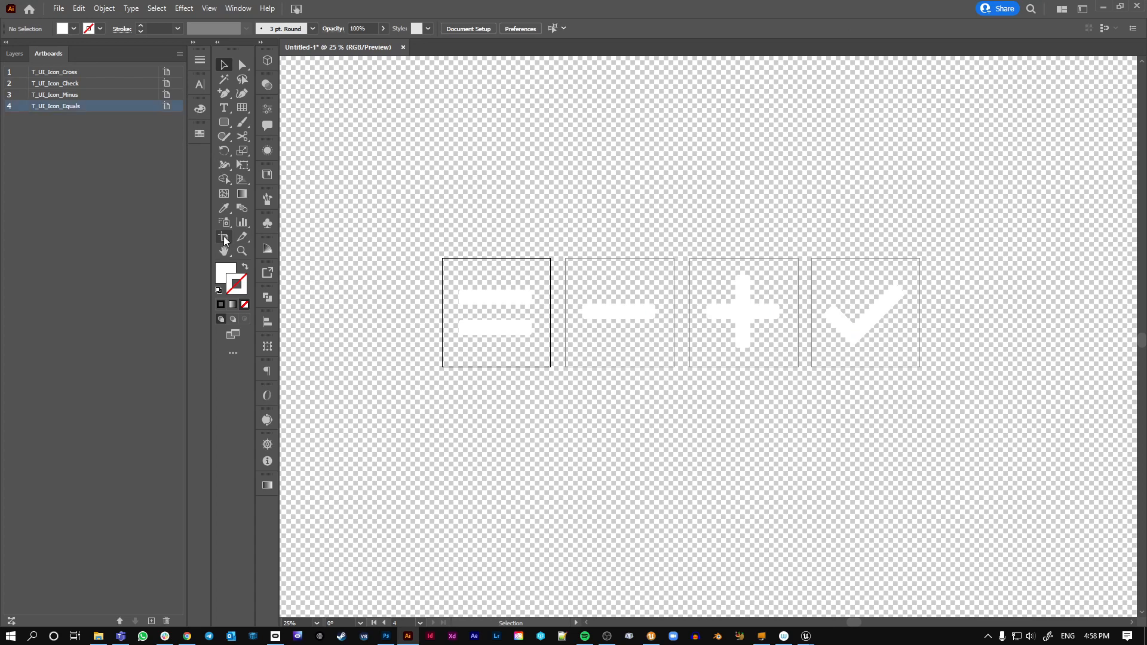
click(224, 235)
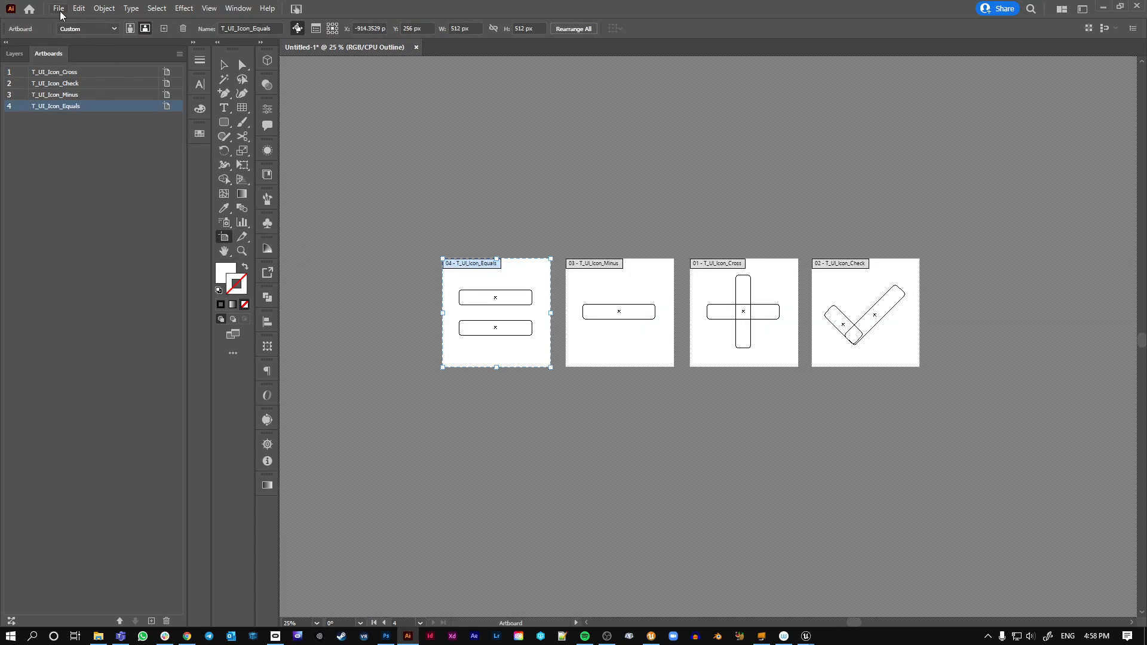
Review the Export for Screens settings listing the four artboards and cancel
click(57, 8)
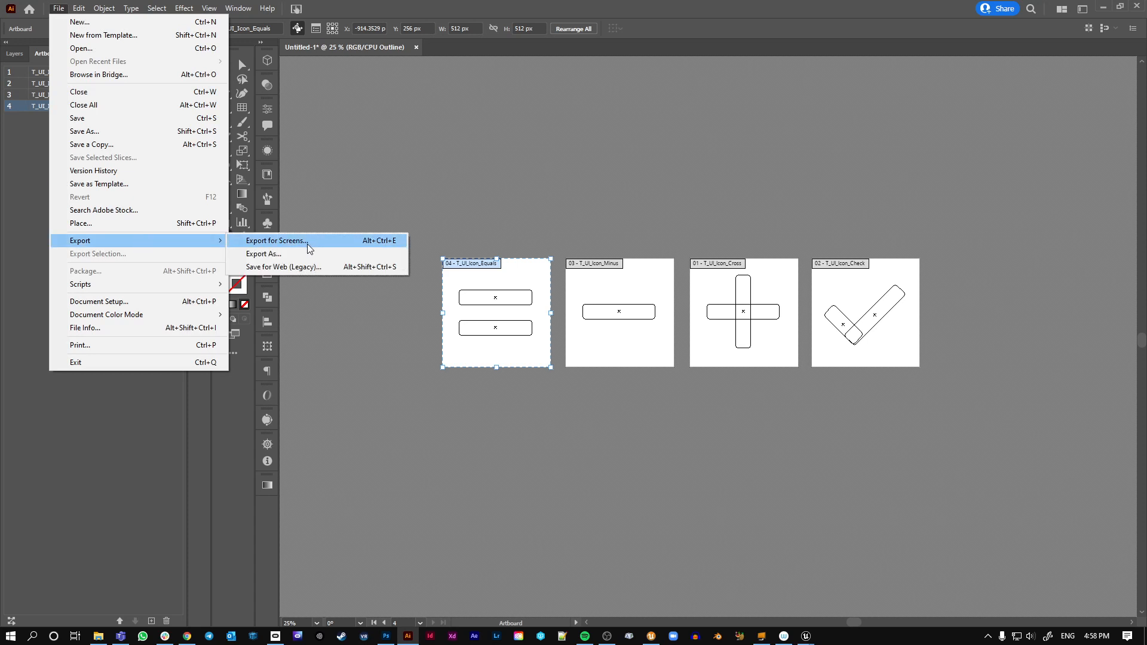
click(276, 240)
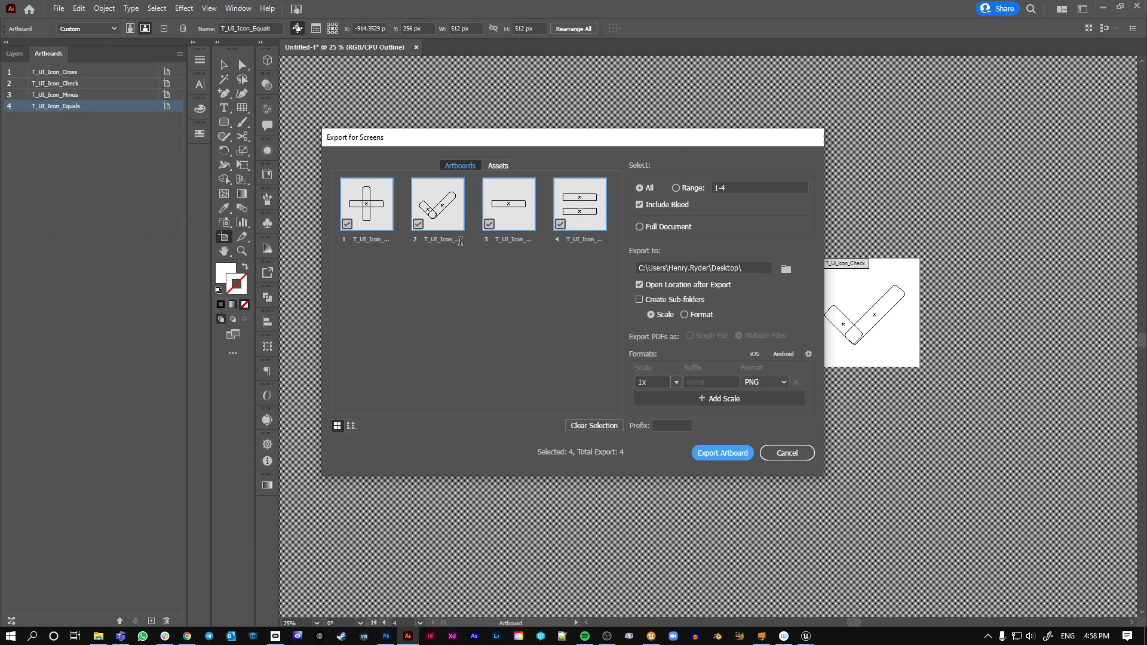
click(722, 453)
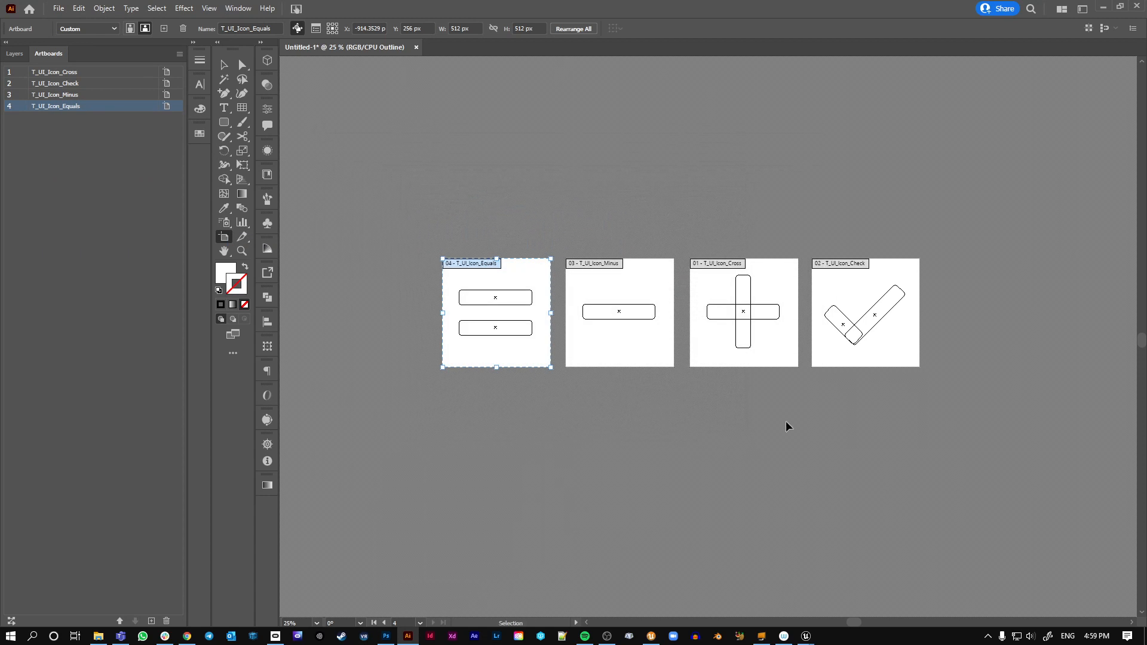
Reopen Export for Screens, cancel again and return to the Selection tool
click(57, 9)
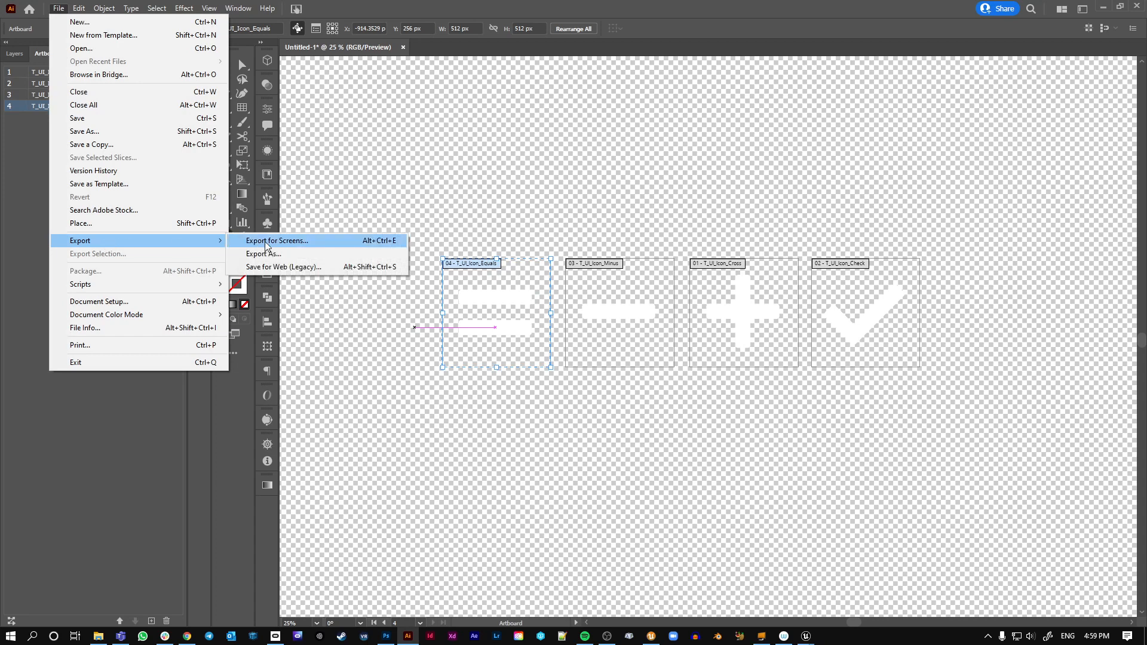
click(276, 240)
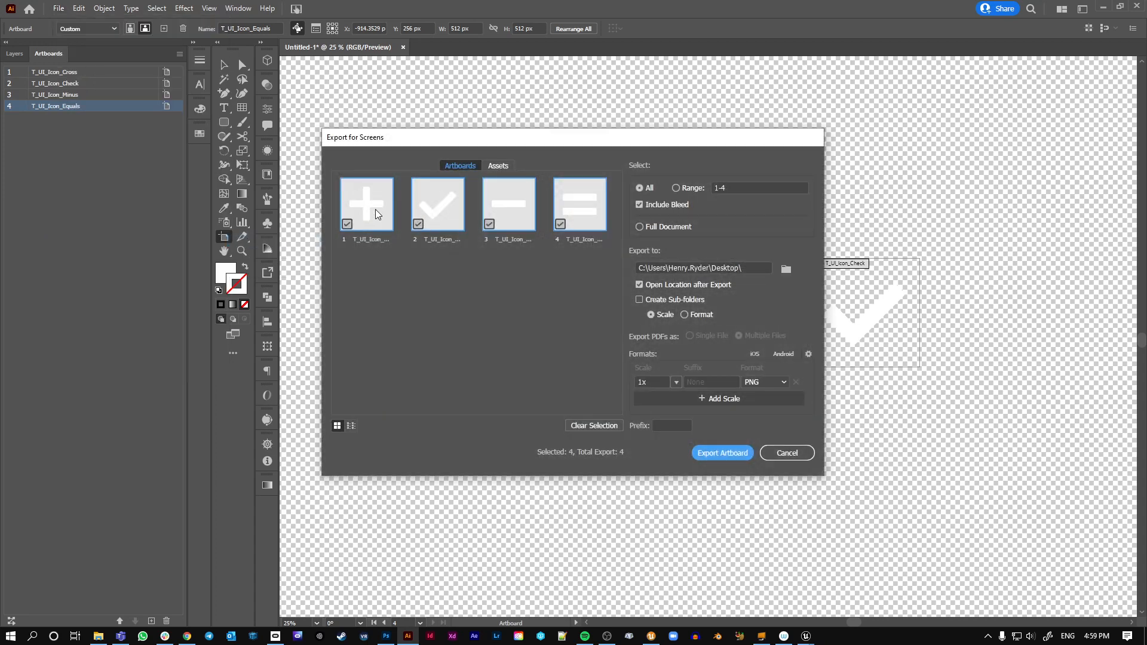
mouse_move(458, 209)
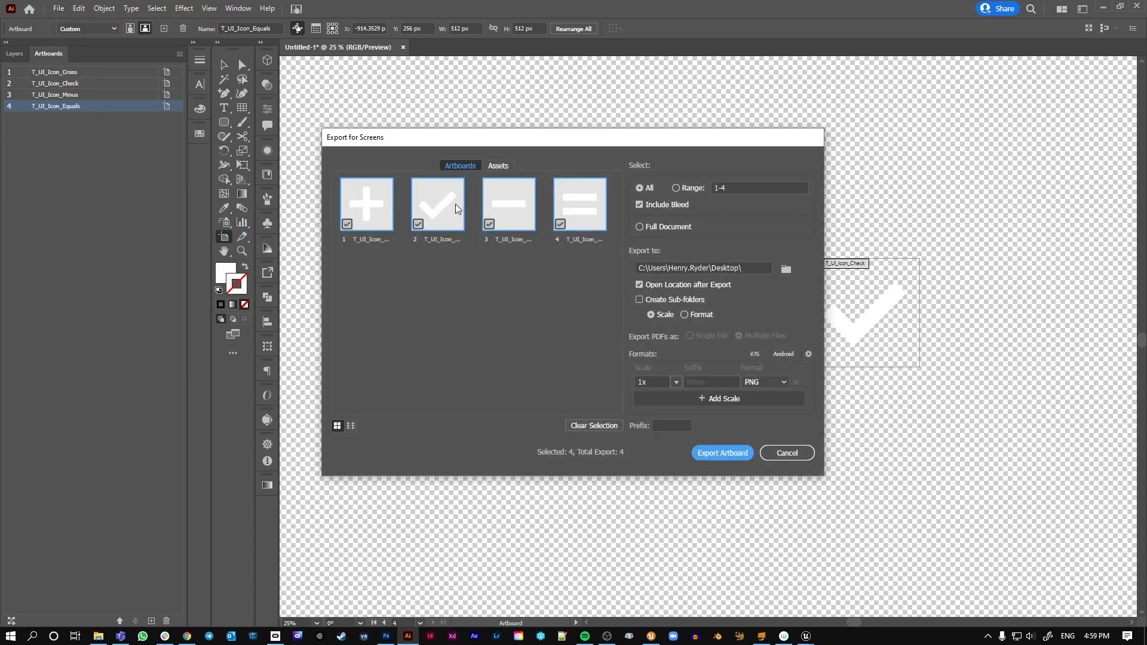
click(721, 453)
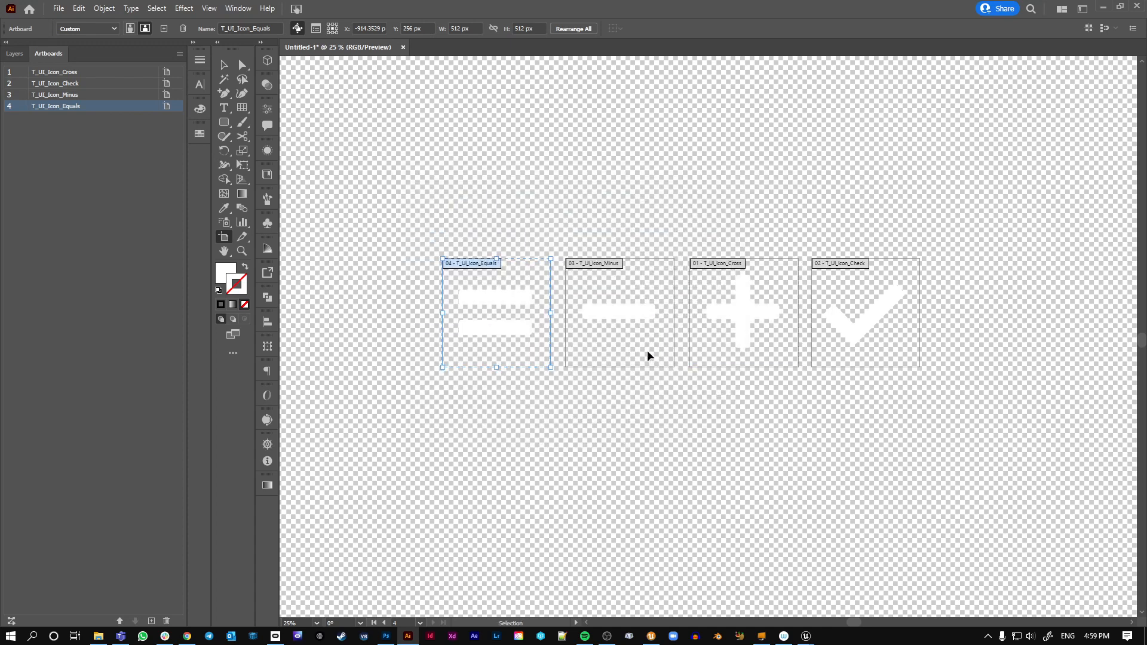
click(223, 64)
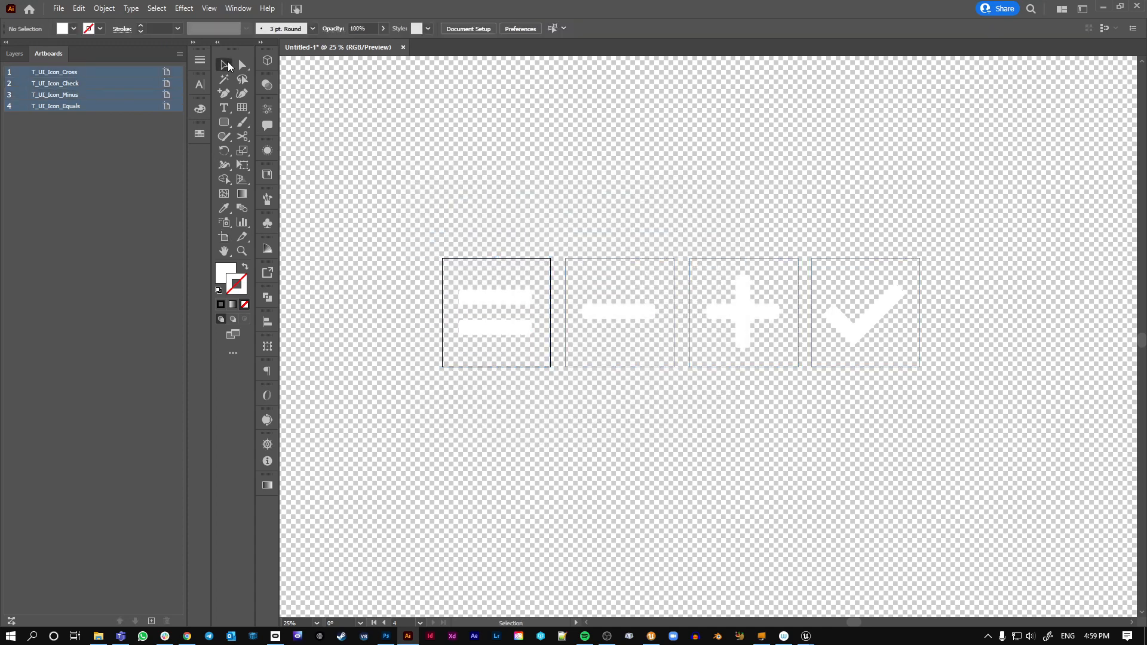
mouse_move(357, 144)
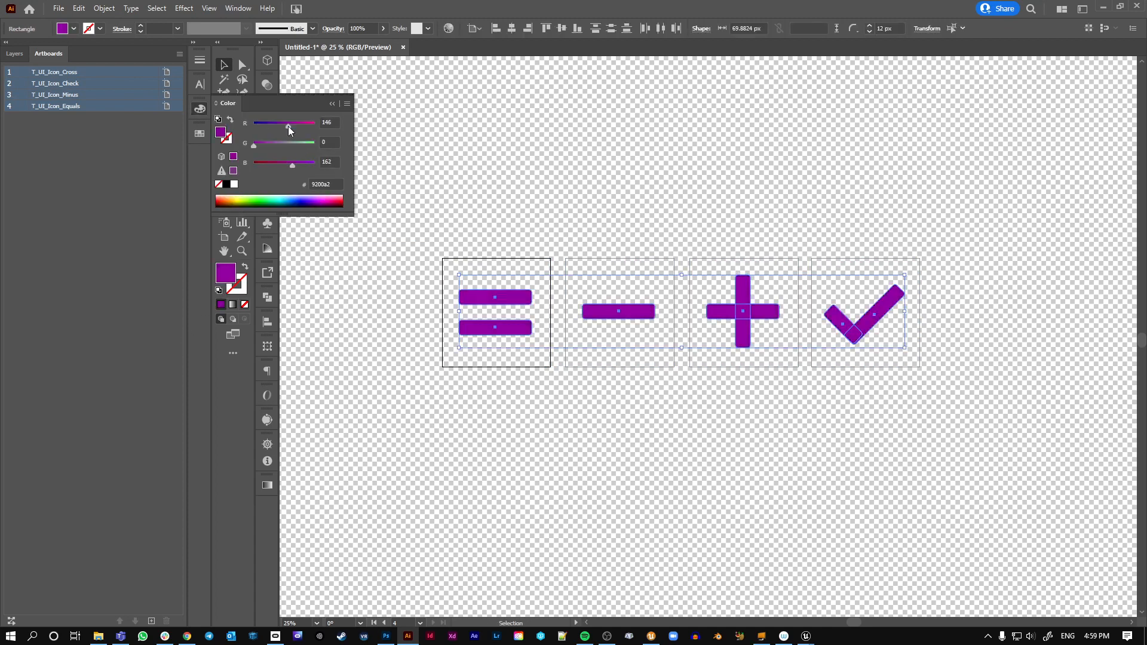
Raise the Color panel's R slider to 255 so all icons become magenta ff00a2
drag(289, 122, 315, 122)
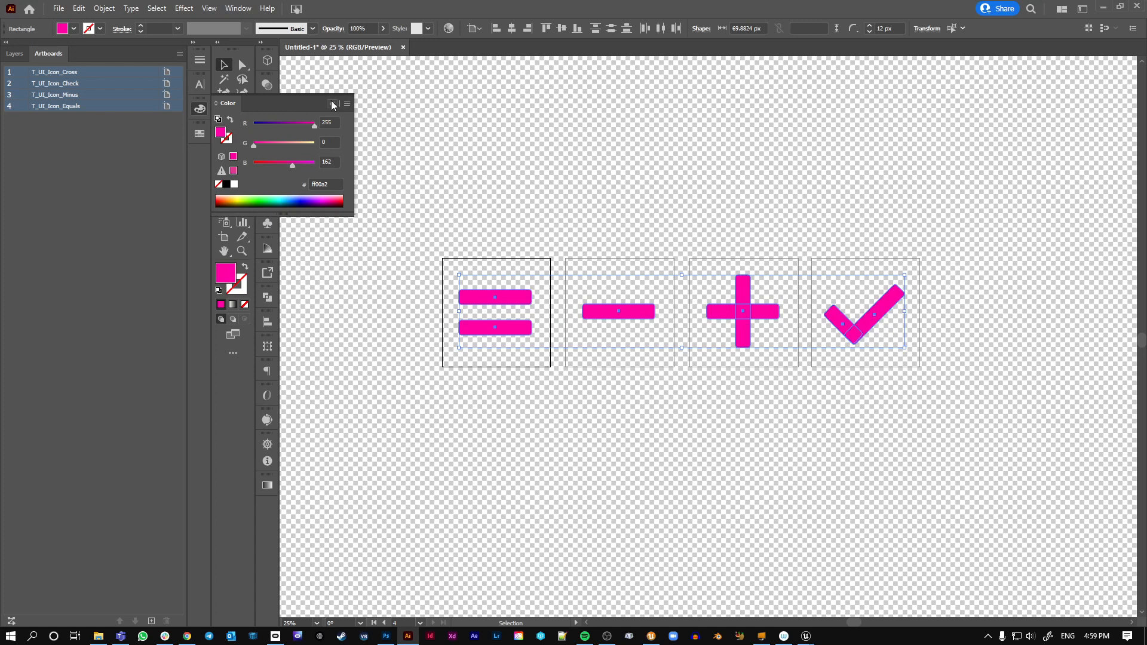
click(57, 9)
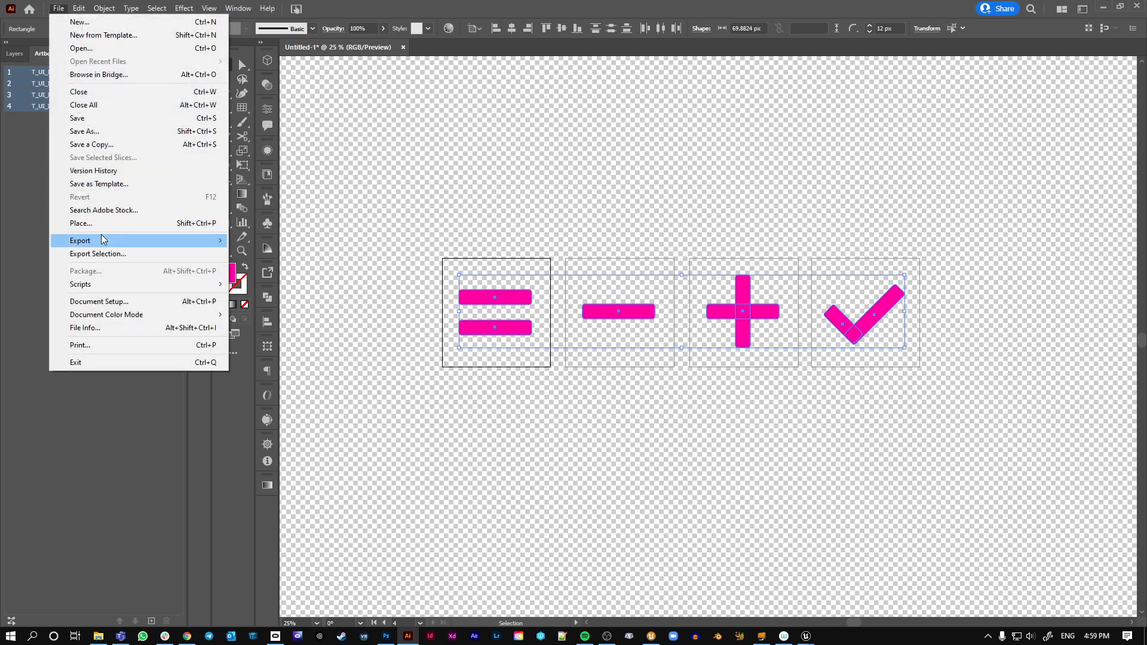
Open Export for Screens and keep the Desktop as the export folder
click(97, 253)
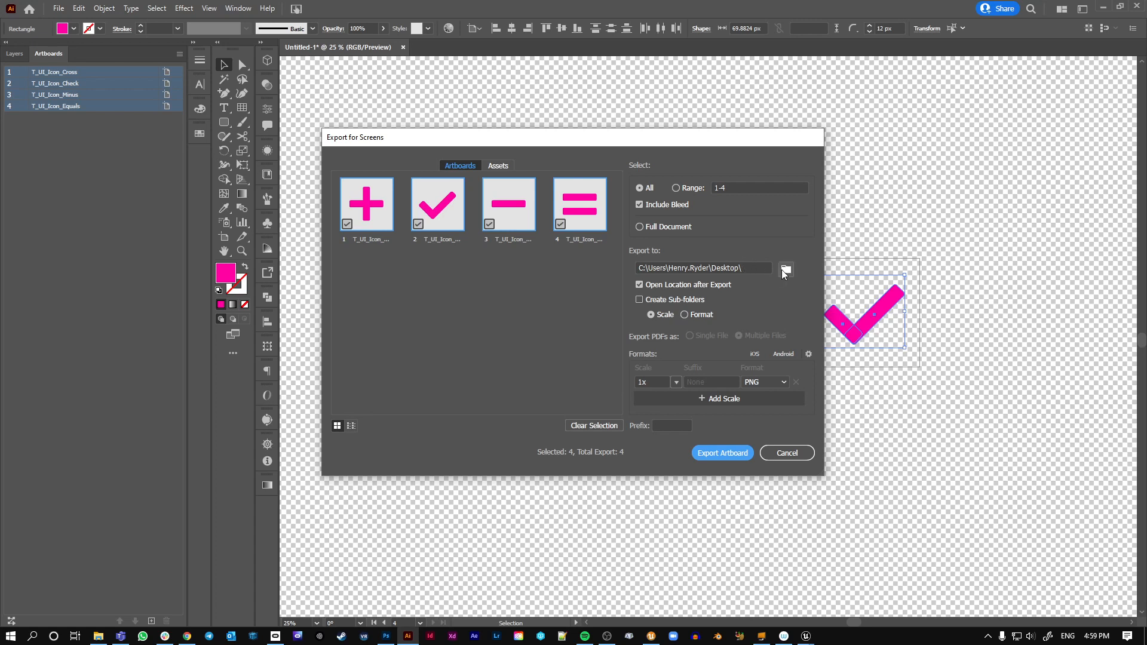
click(785, 269)
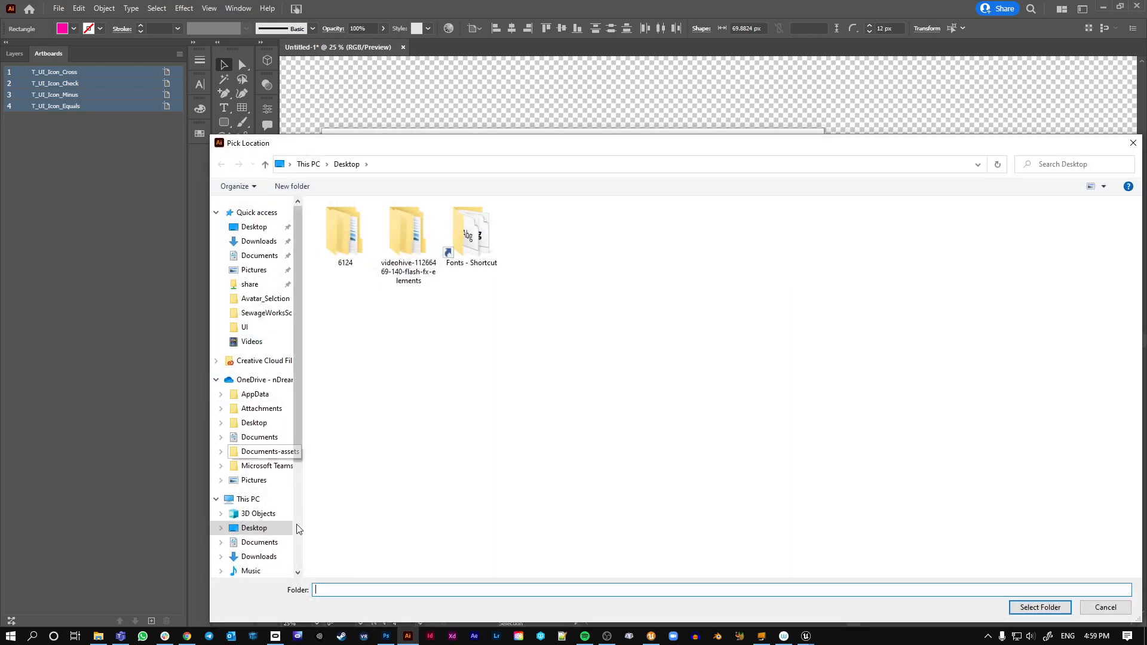
click(1039, 606)
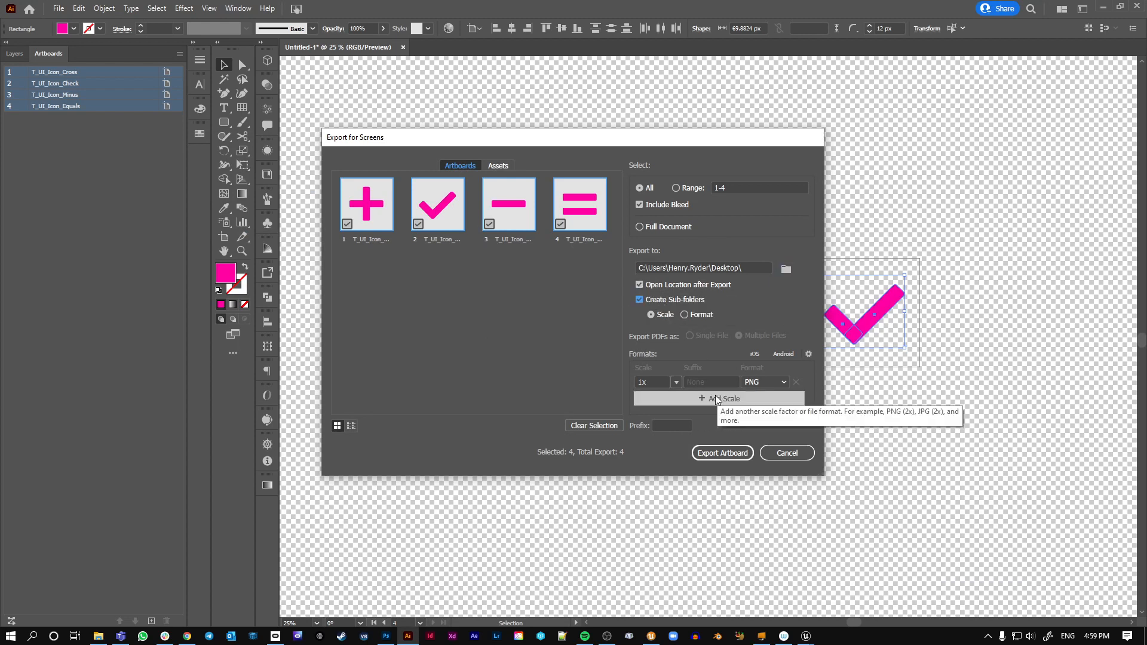
mouse_move(665, 291)
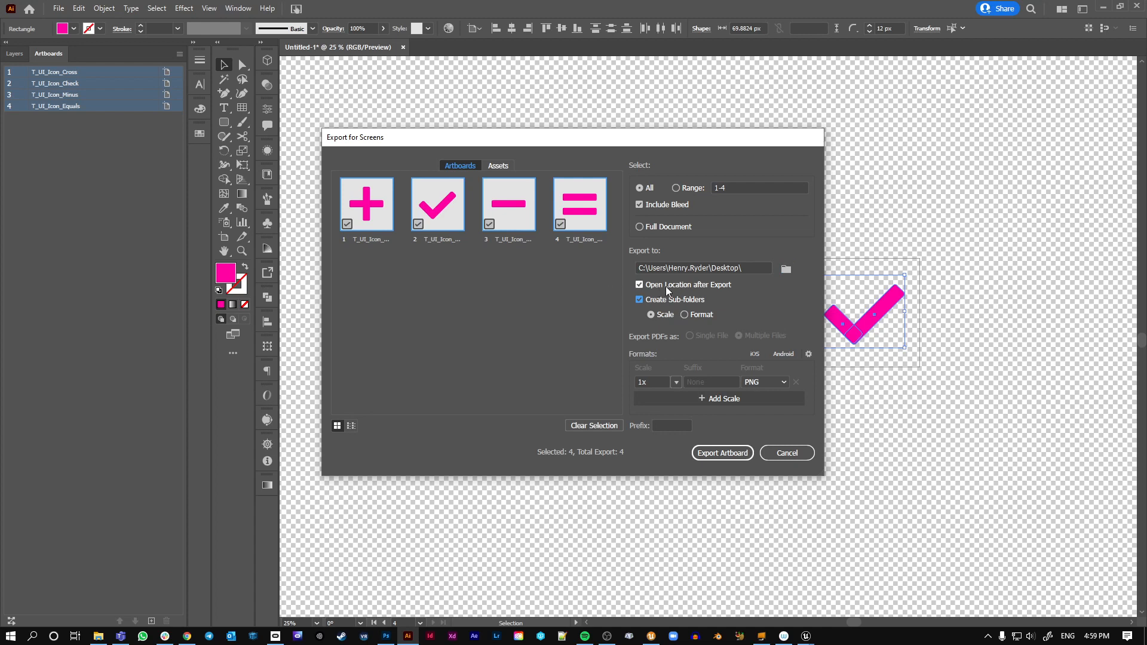
mouse_move(386, 238)
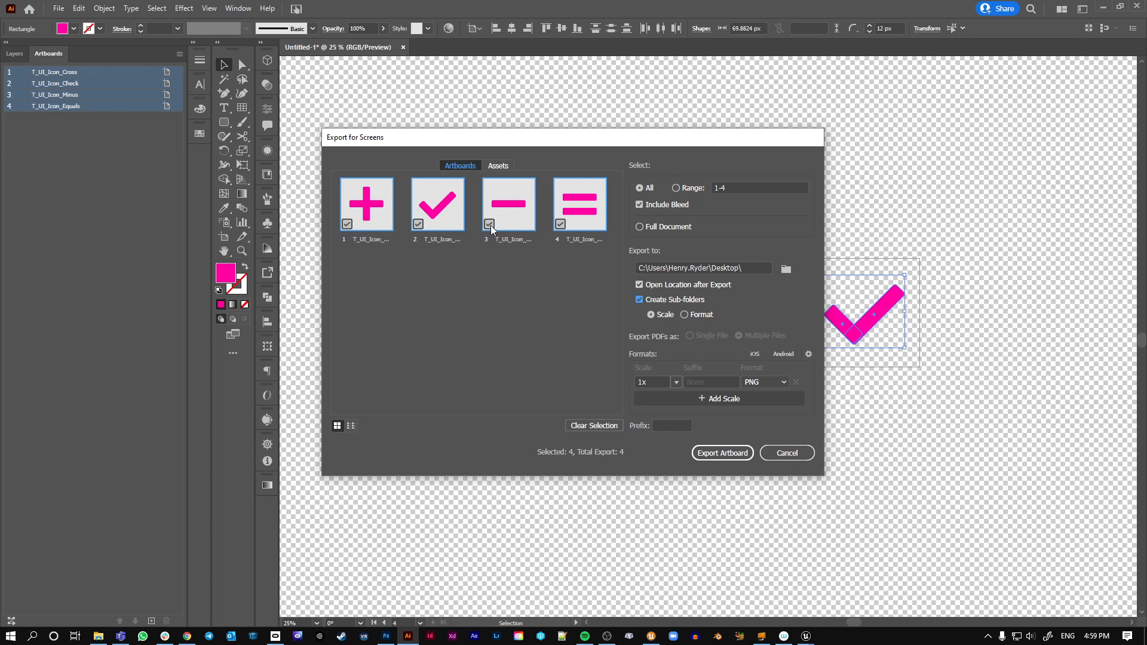
Try an artboard range of 3-4 in Export for Screens, clear it, and cancel without exporting
click(675, 187)
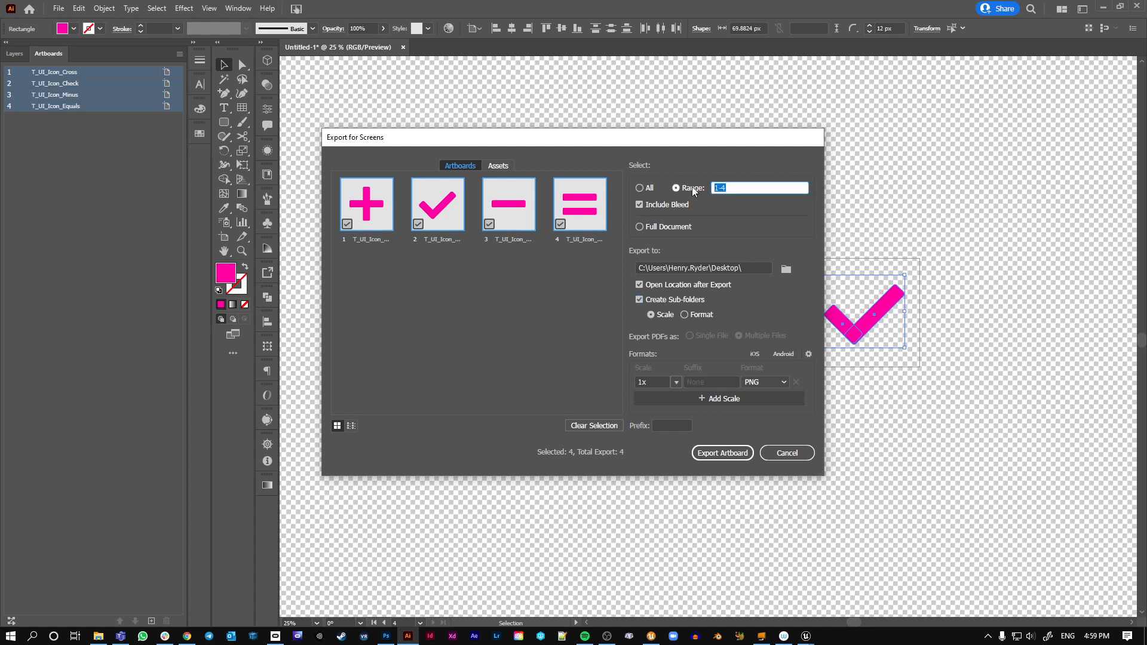
text(3)
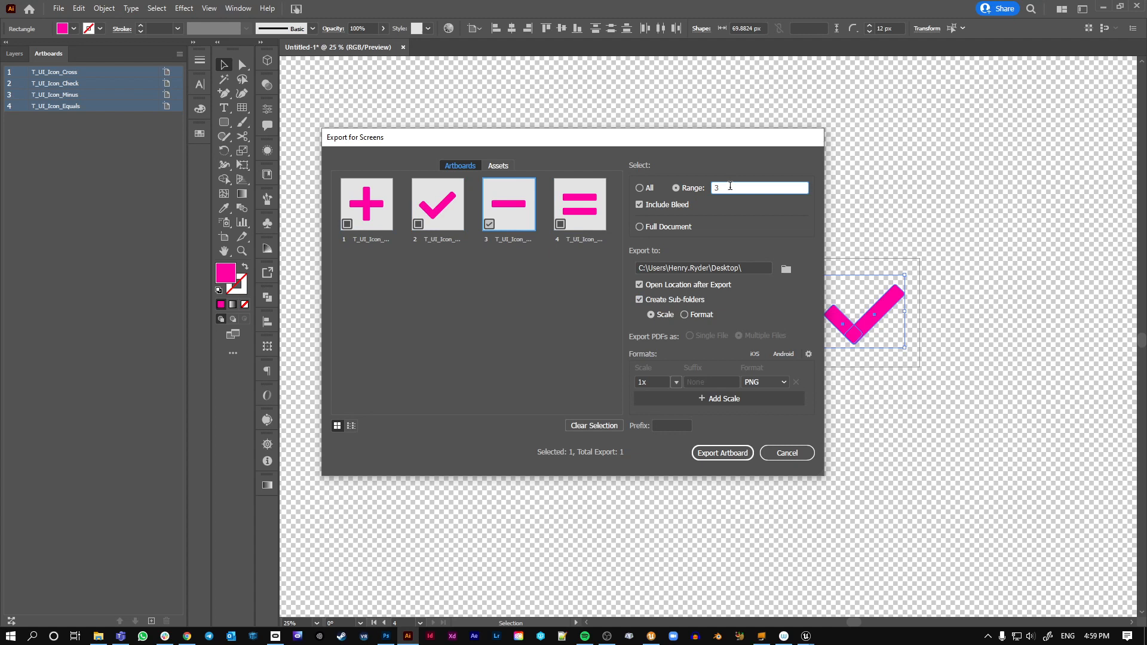
text(-4)
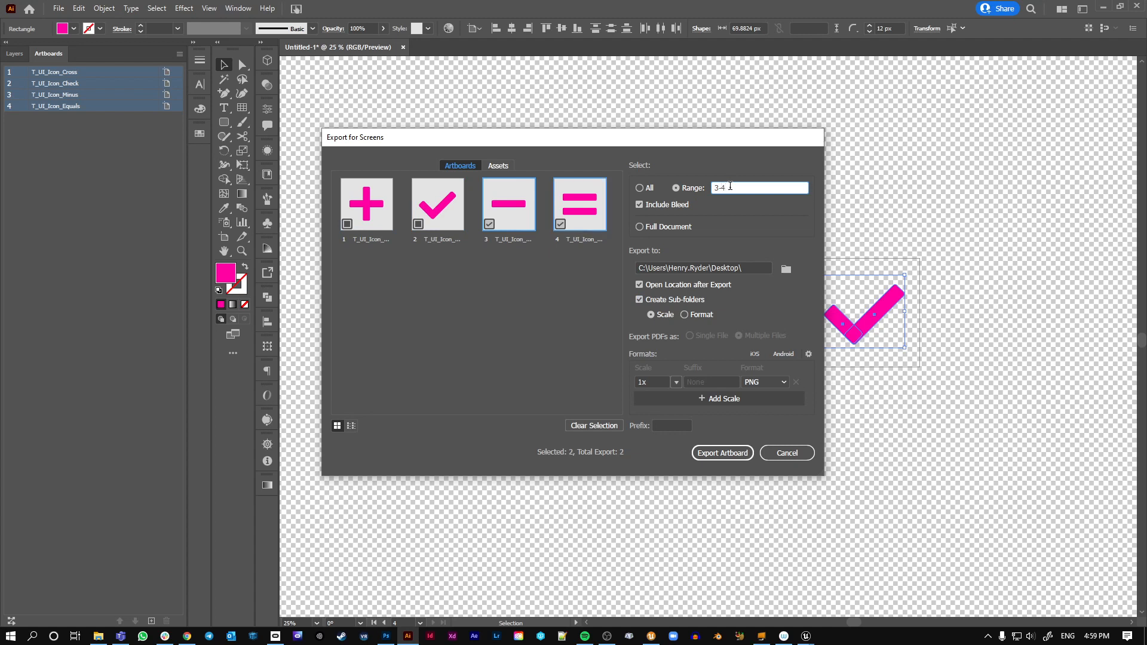
triple_click(758, 187)
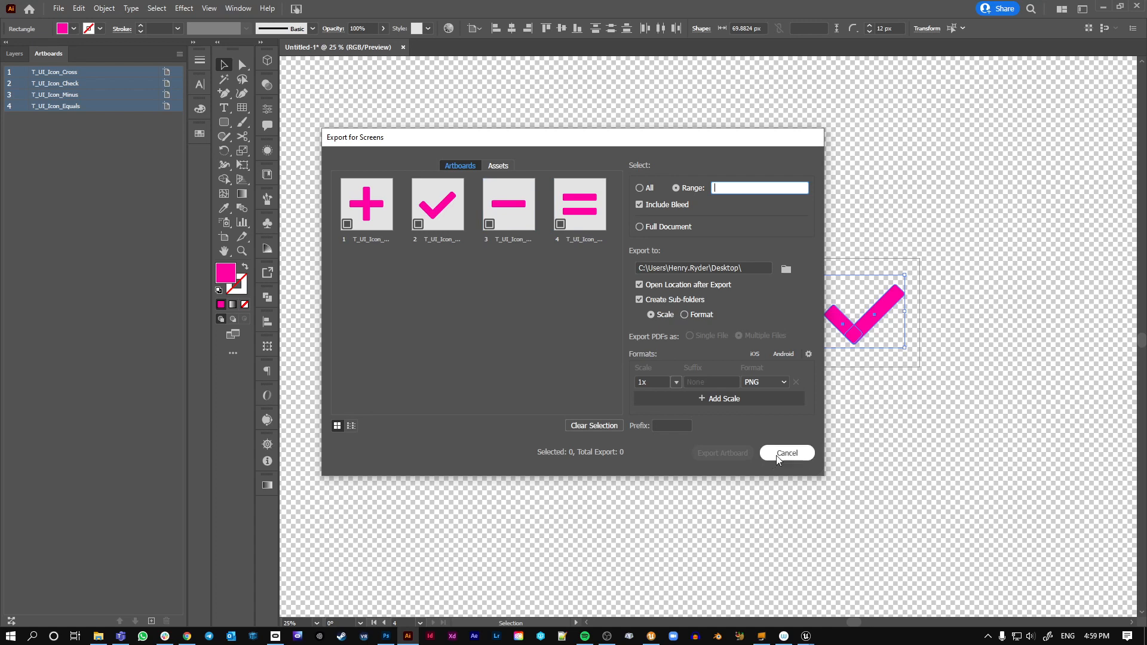
click(786, 452)
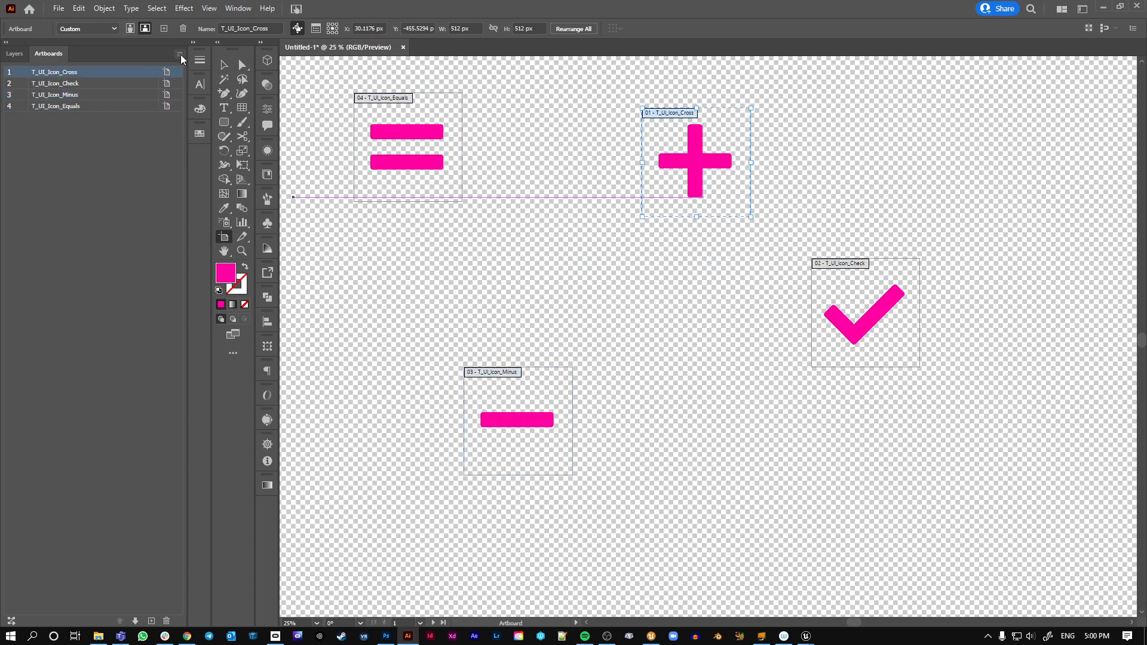
Rearrange all artboards into 4 columns with 20 px spacing, forming one row
click(573, 28)
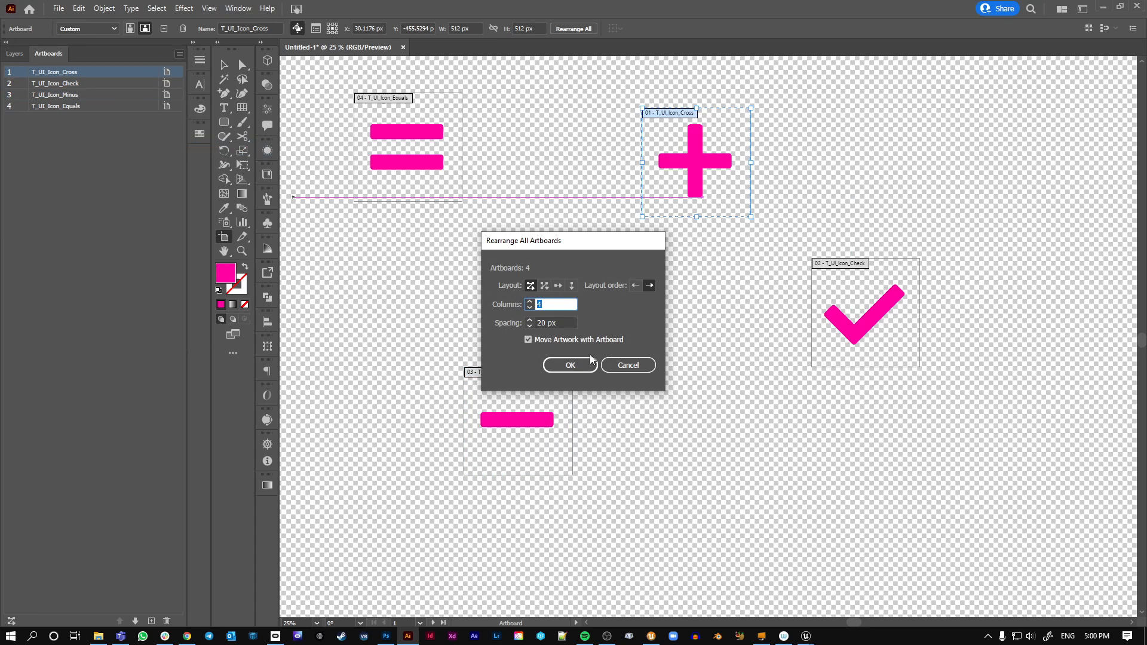
click(570, 365)
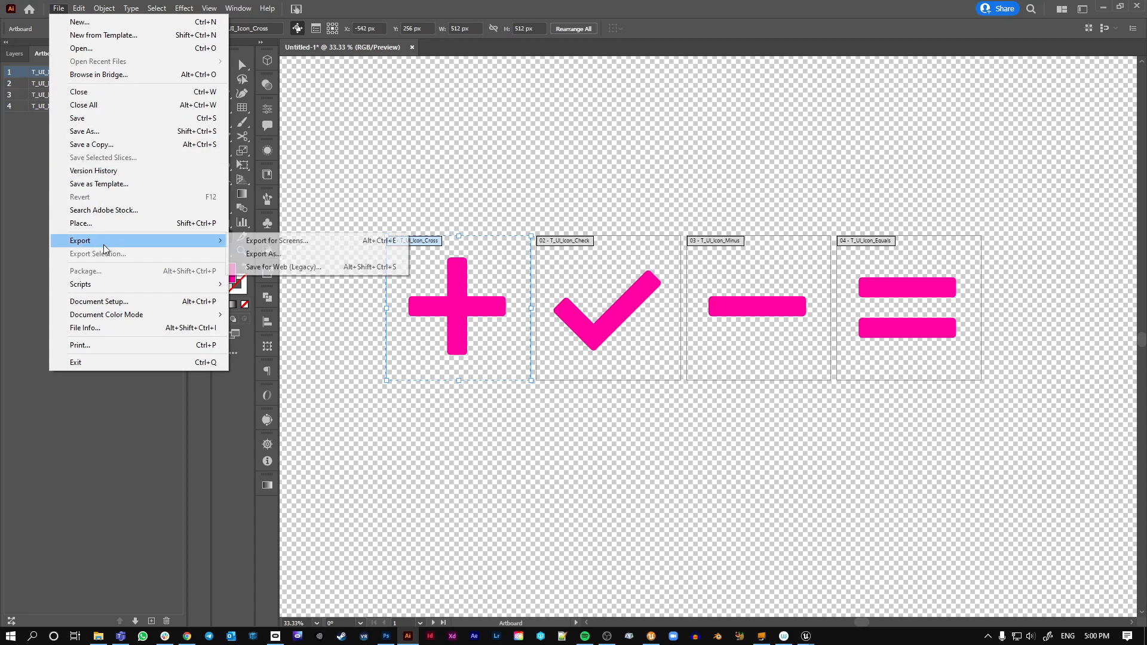
click(276, 240)
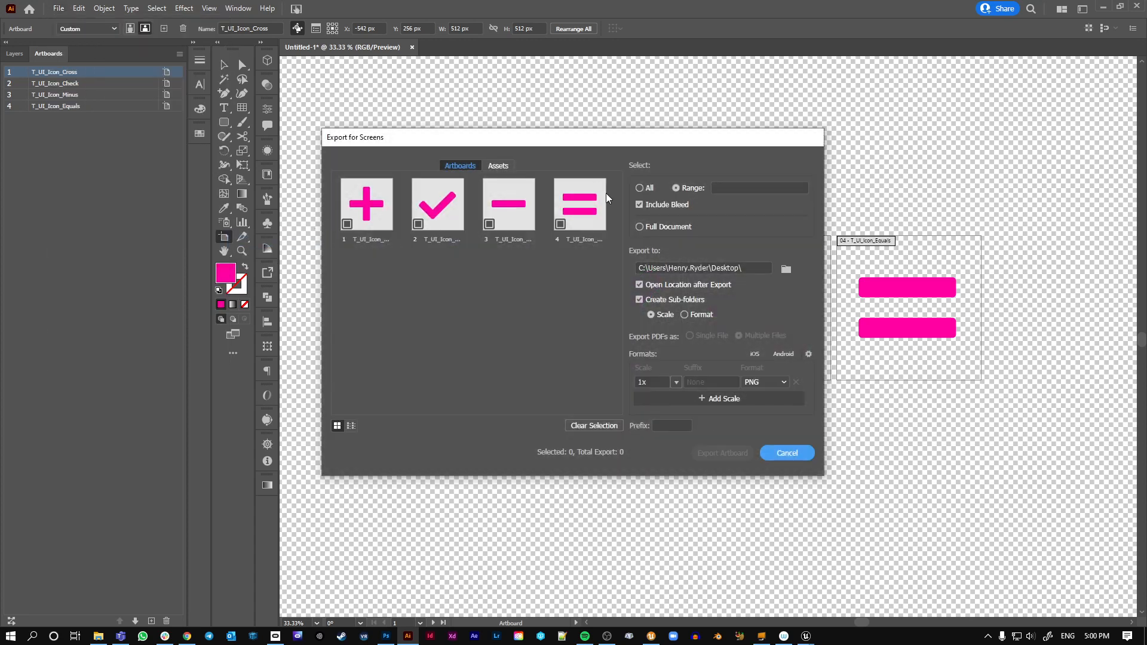
click(639, 188)
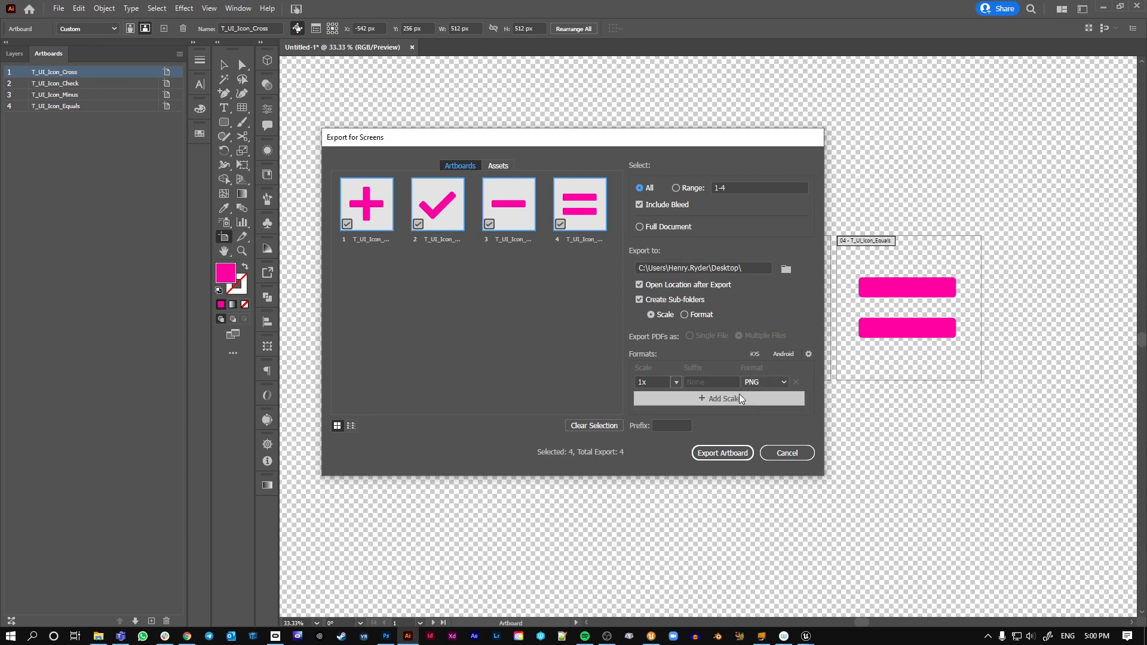
click(719, 399)
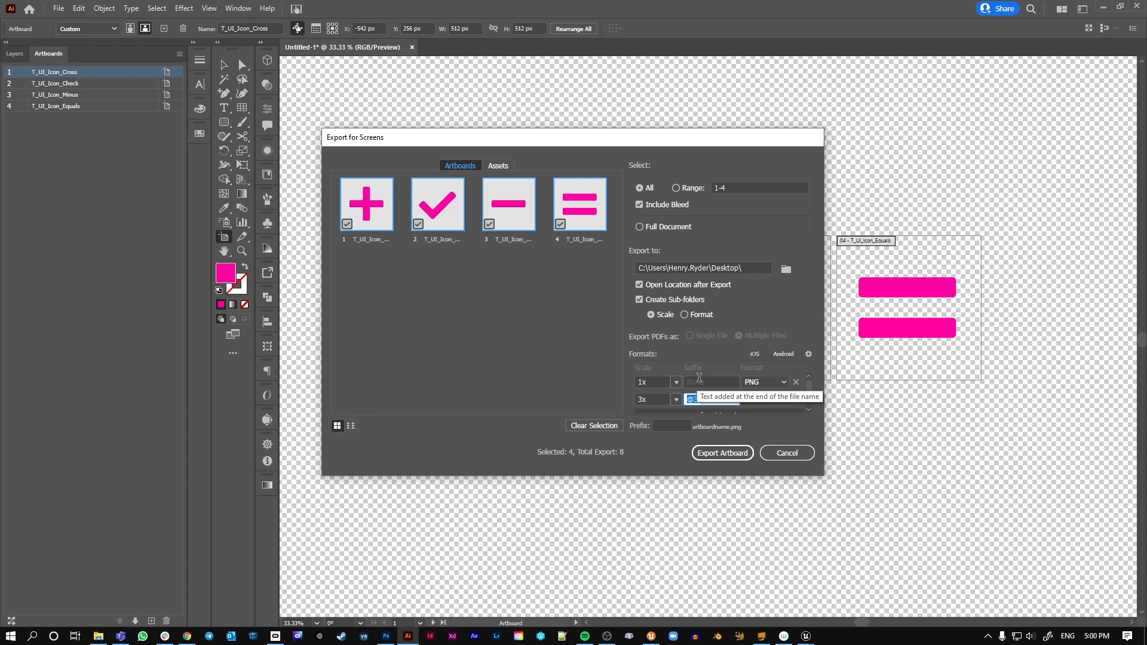
text(bing)
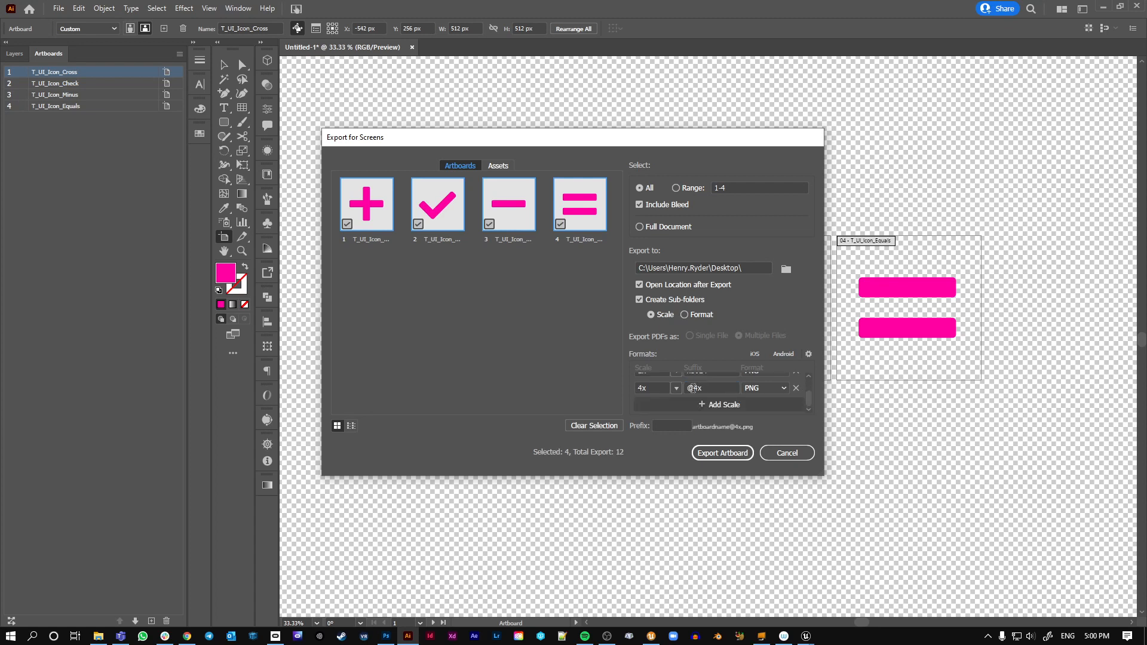
Keep 1x and 2x PNG plus an SVG format, removing the extra 1.5x scale
click(763, 387)
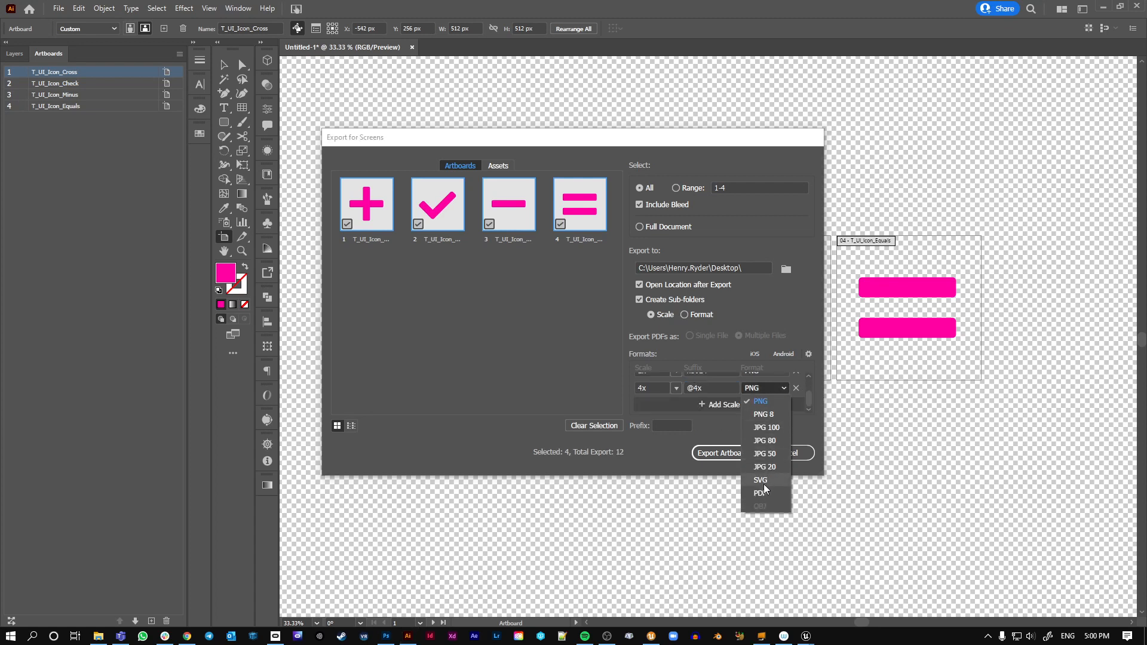
click(760, 480)
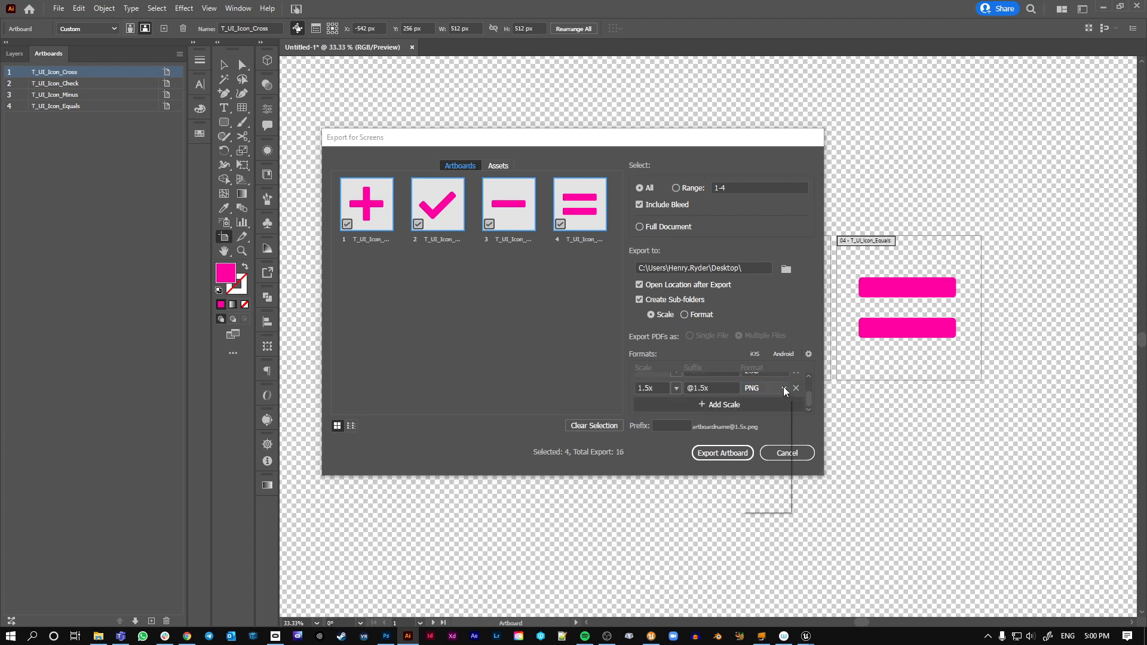
click(764, 387)
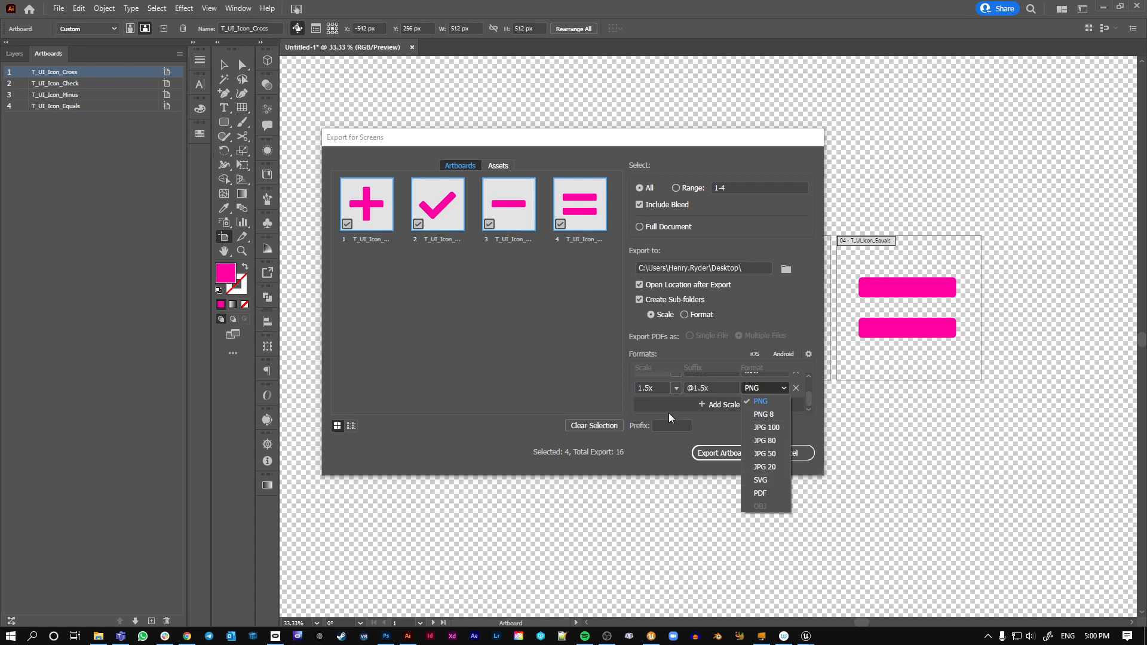
click(760, 401)
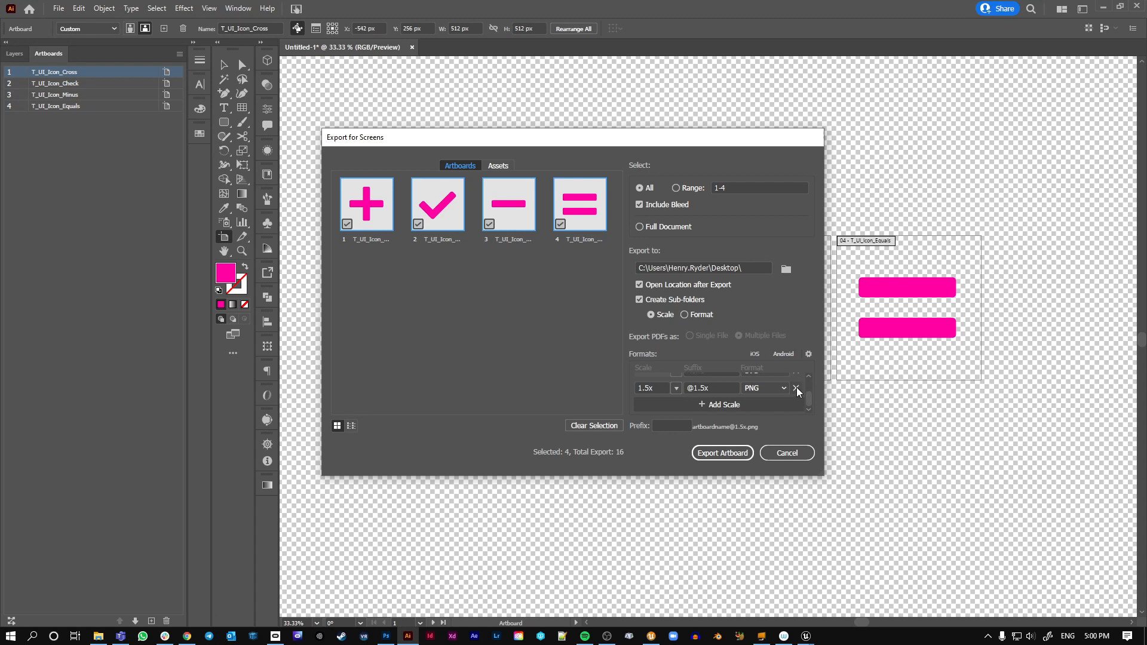
click(765, 387)
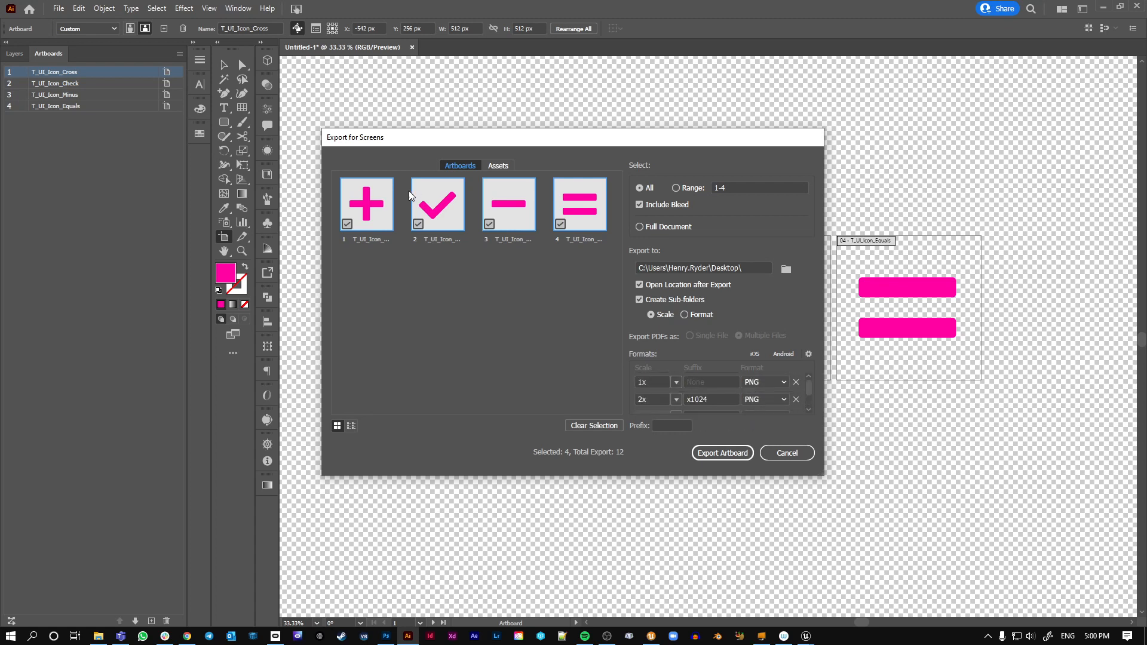
Add a 0.5x JPG 100 scale and export the artboards, sixteen files in sub-folders
click(765, 381)
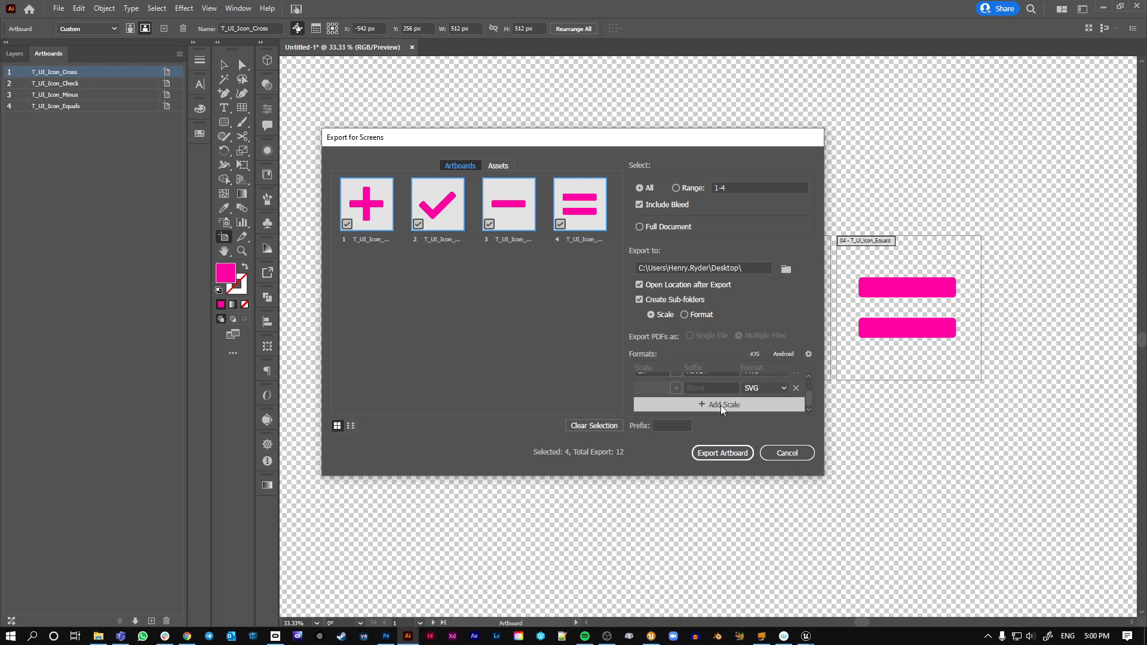
click(764, 387)
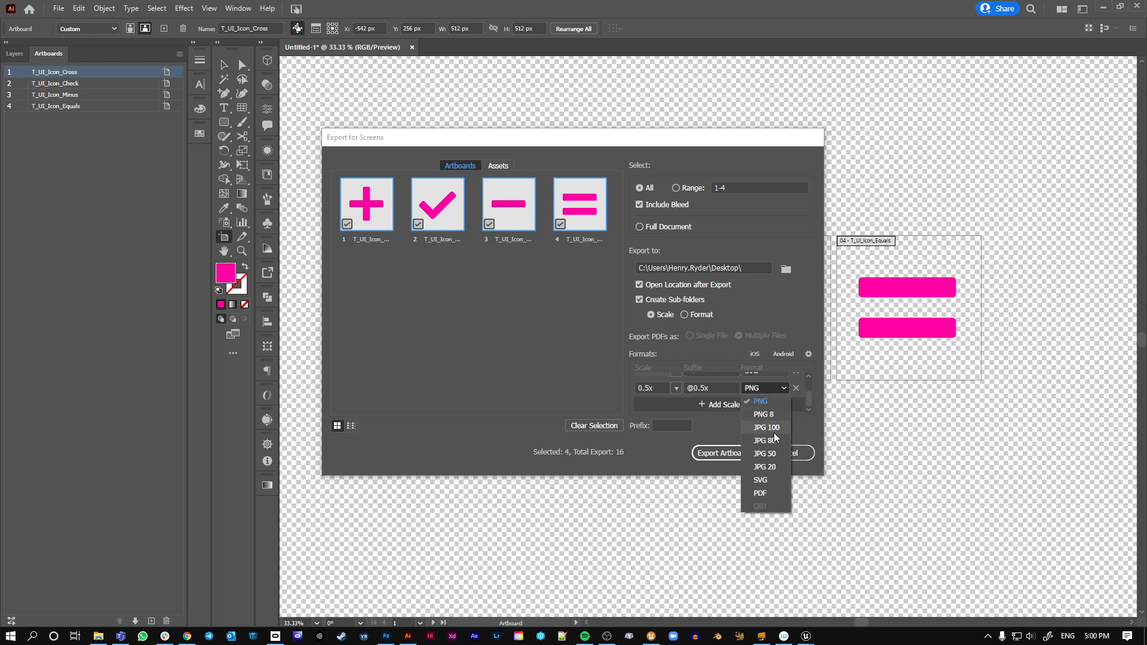
click(766, 428)
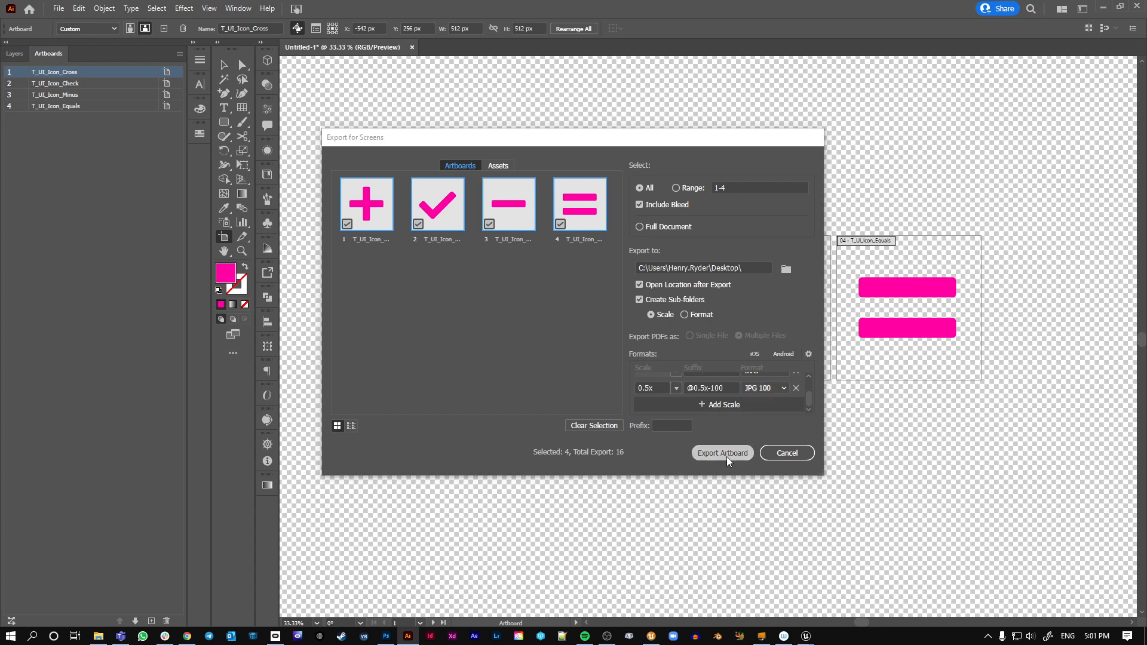
click(721, 453)
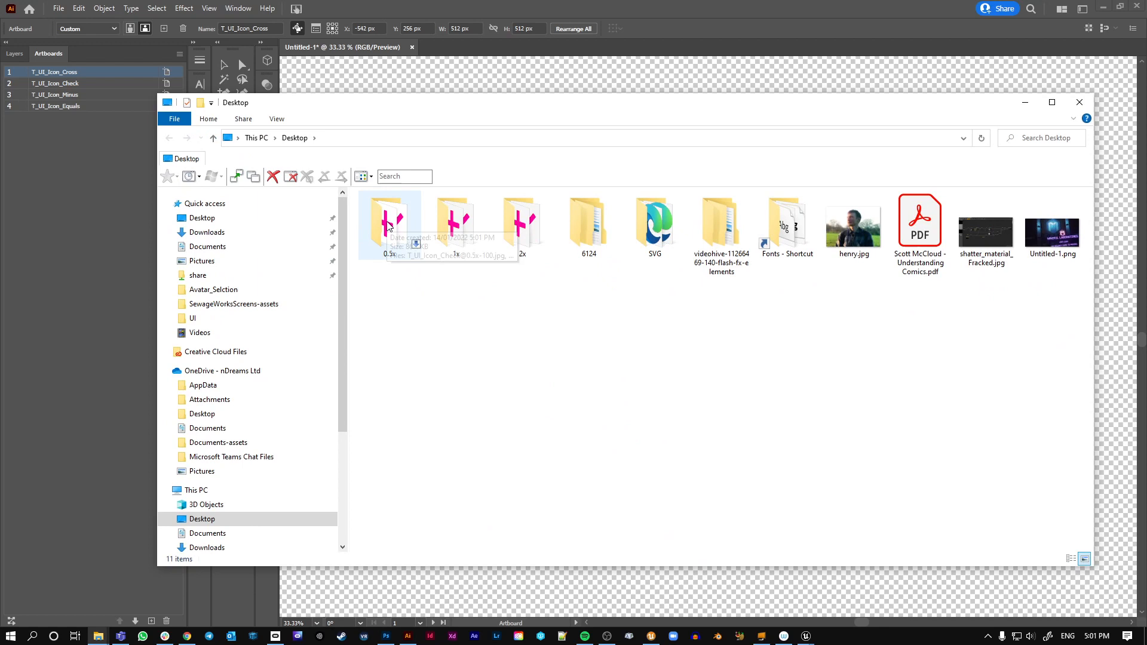
mouse_move(481, 295)
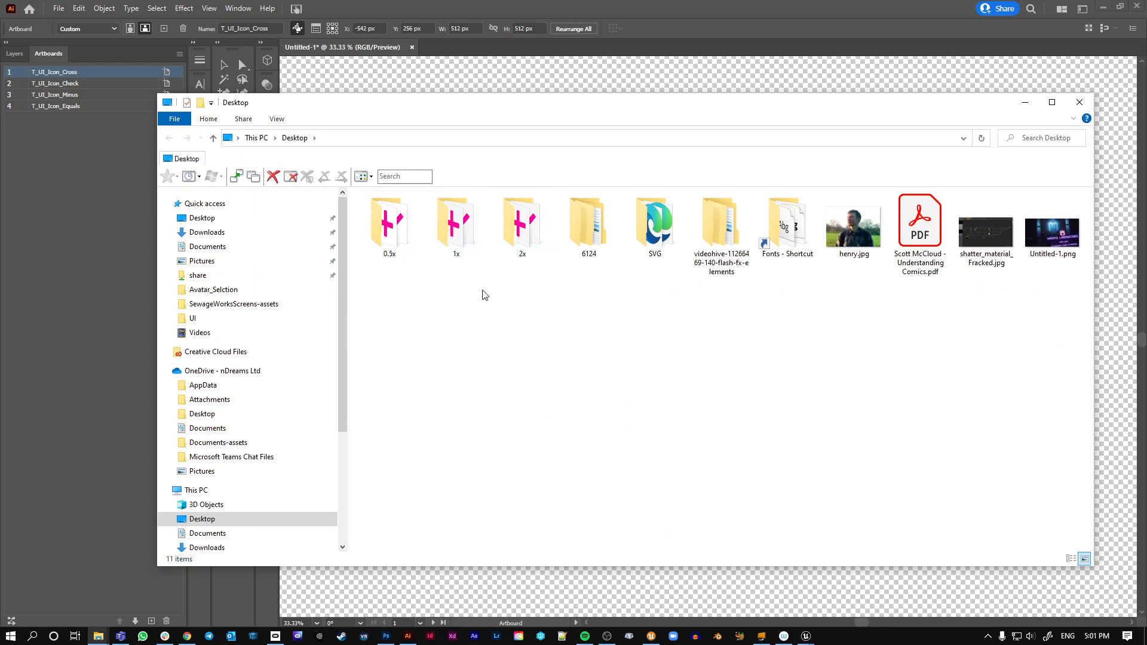
Delete the exported 0.5x, 1x and 2x folders from the Desktop
click(522, 223)
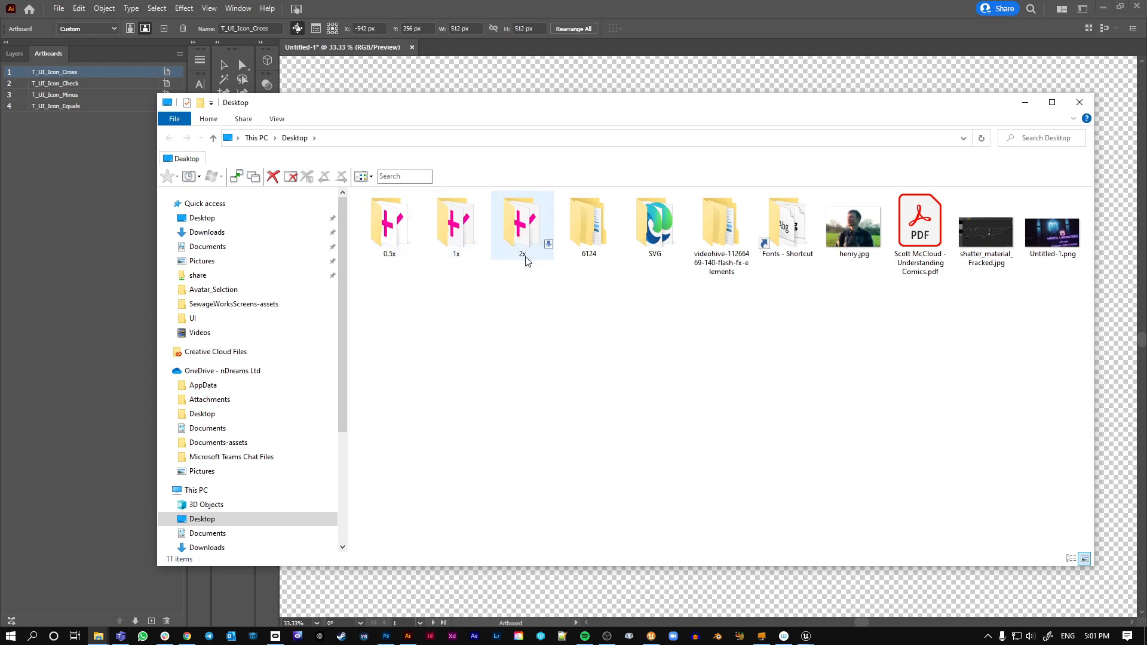
right_click(389, 223)
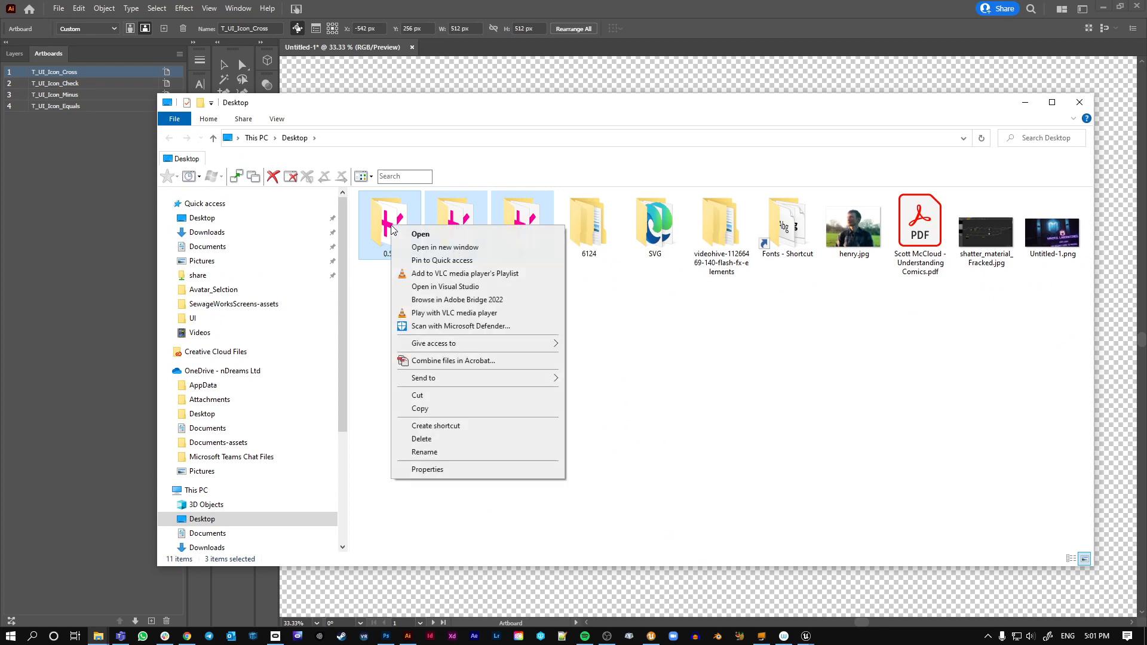
click(422, 439)
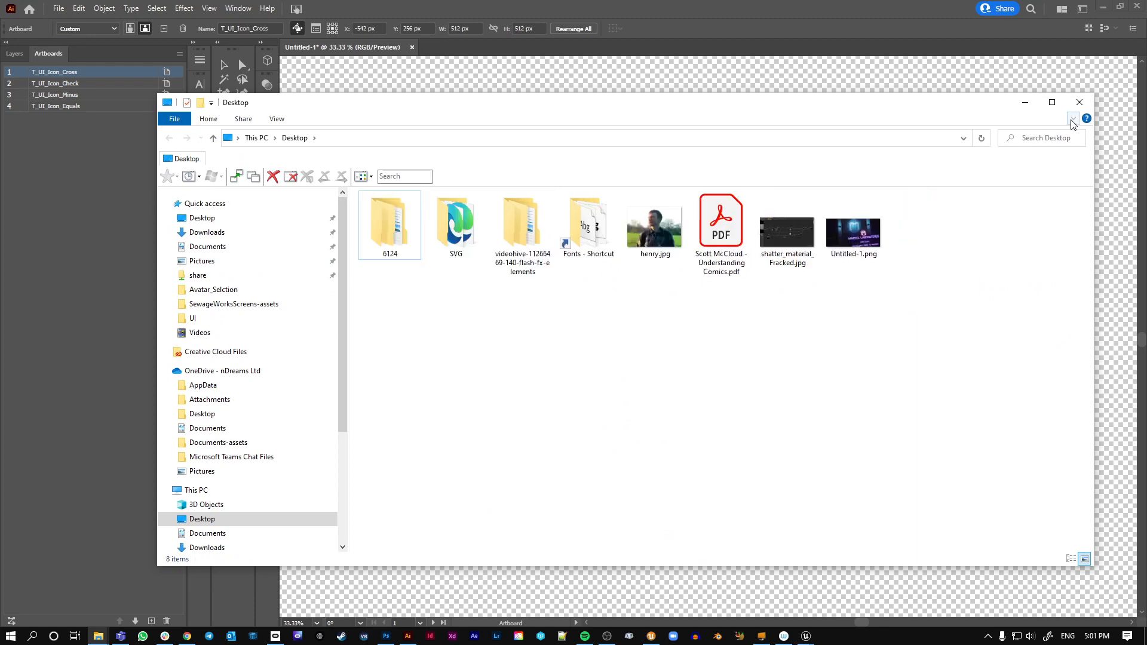
Re-export the artboards with Create Sub-folders unchecked so files land directly on the Desktop
click(57, 8)
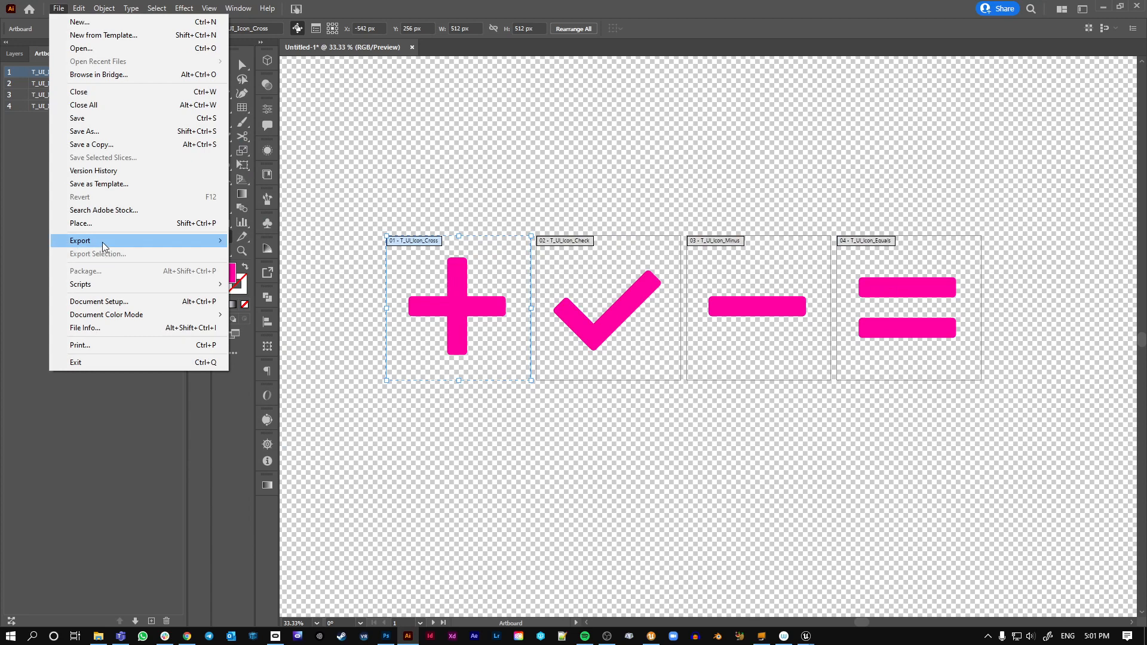
click(80, 240)
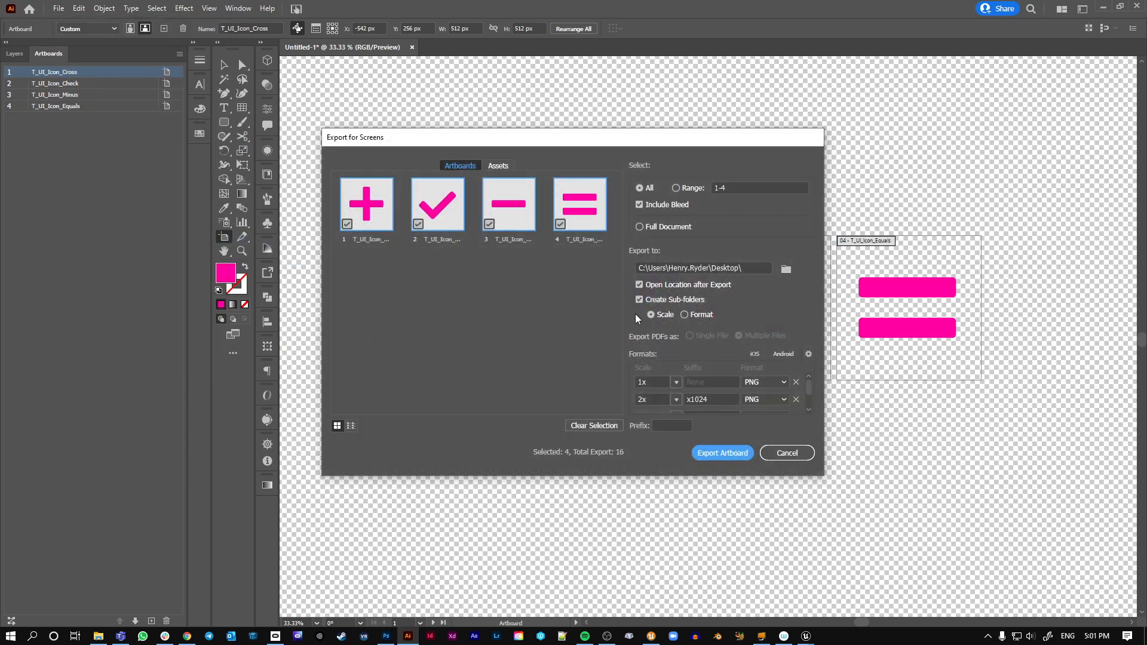
click(638, 299)
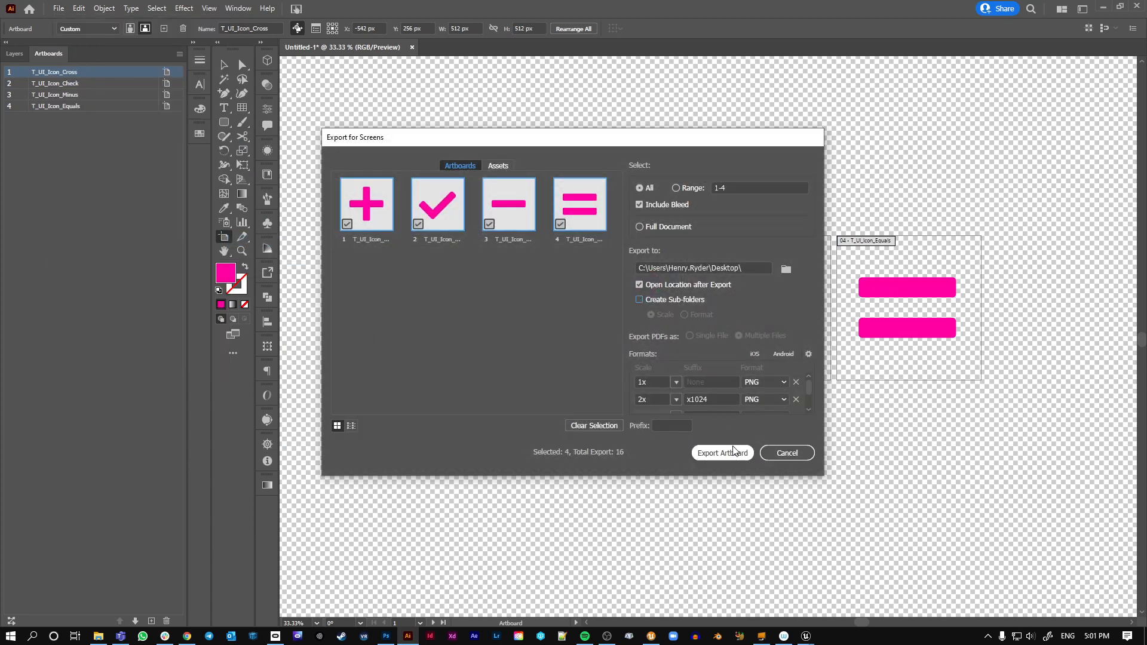
click(720, 453)
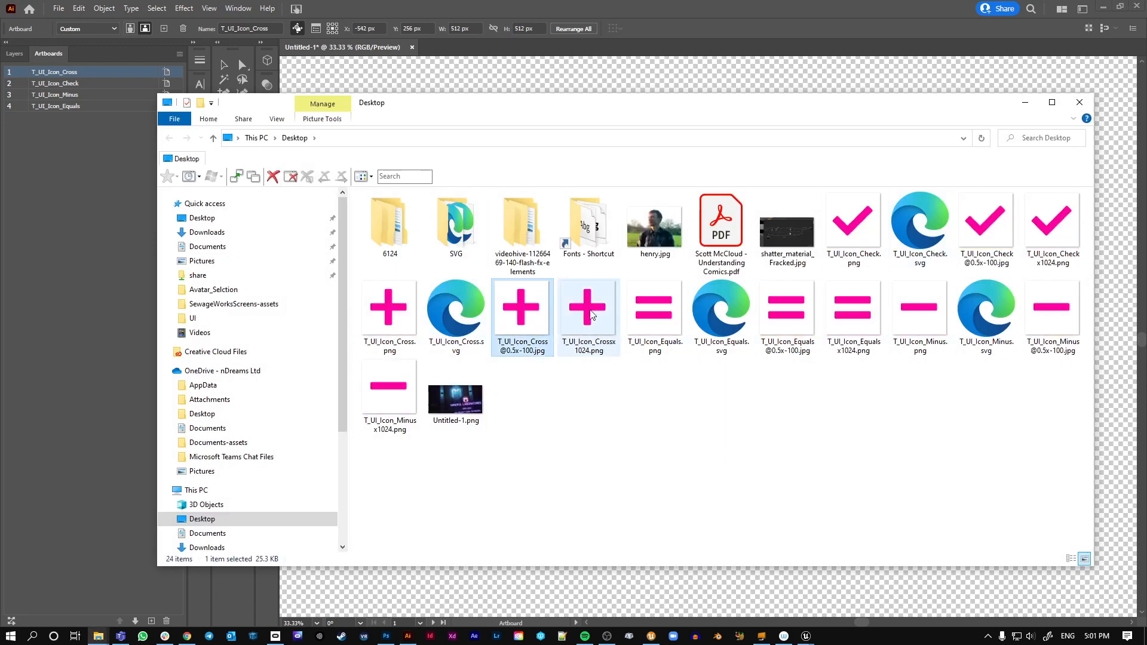
Preview T_UI_Icon_Cross.png in the image viewer, then close the viewer
double_click(588, 307)
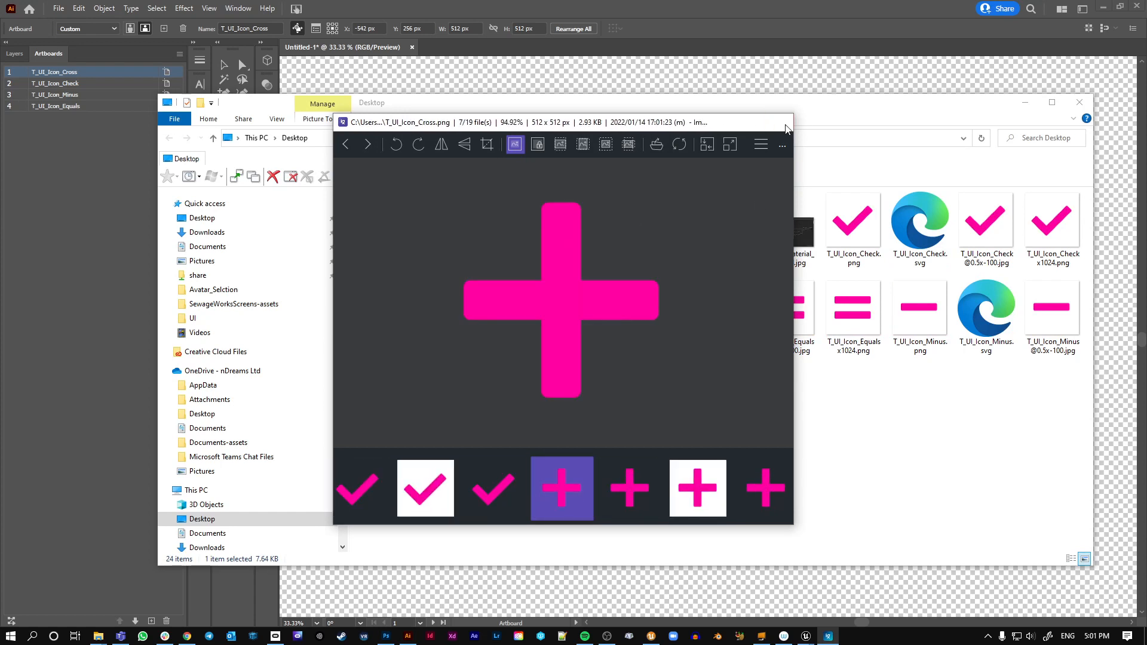
click(1080, 102)
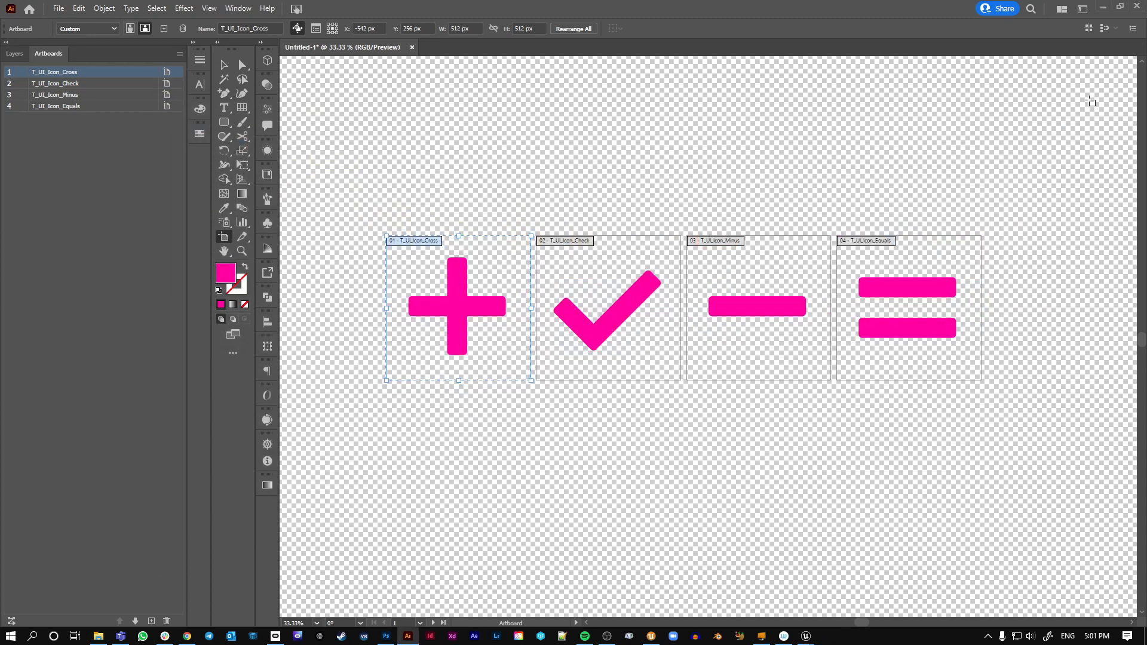